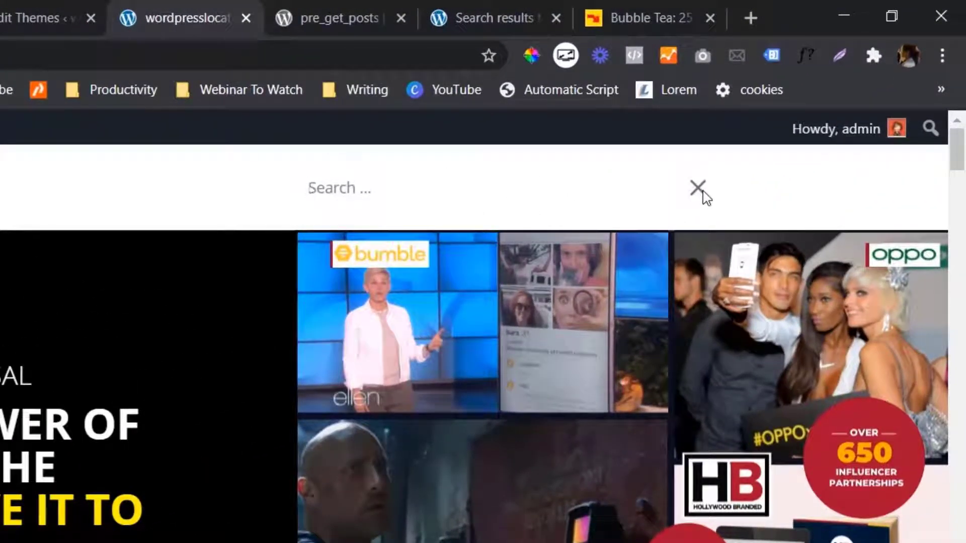
- Search the Divi site for "episode" and view the results listing episode 1 twice plus Sample Page
{"action": "left_click", "coordinate": [339, 188]}
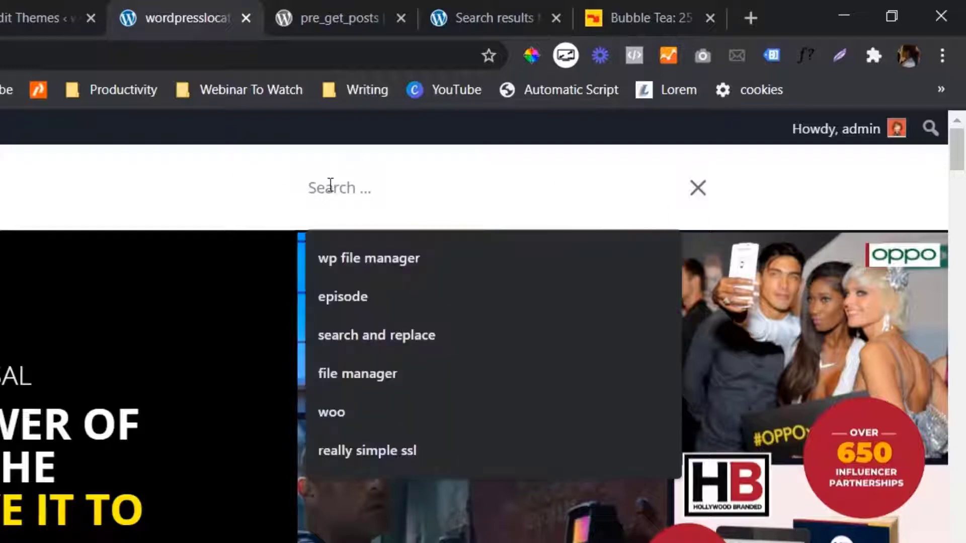
{"action": "type", "text": "episode"}
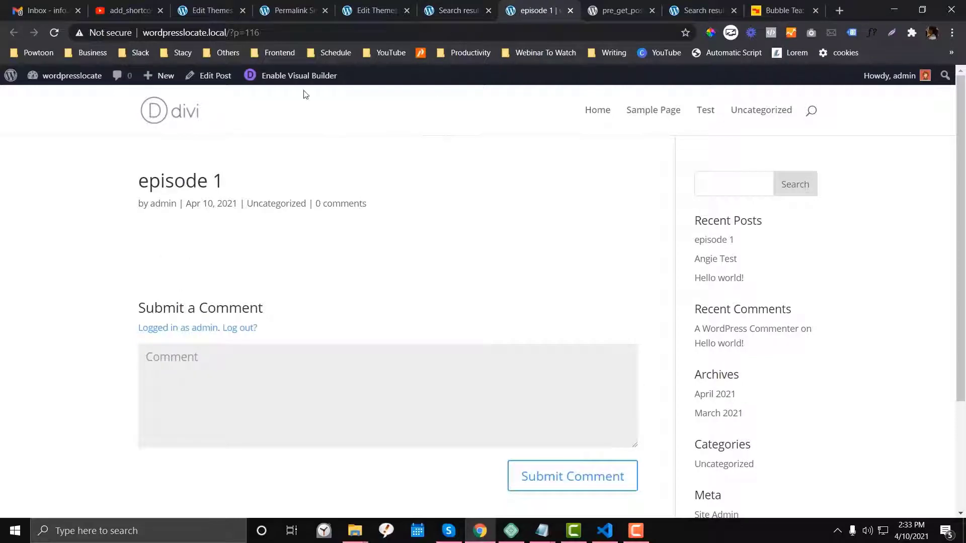
{"action": "left_click", "coordinate": [456, 10]}
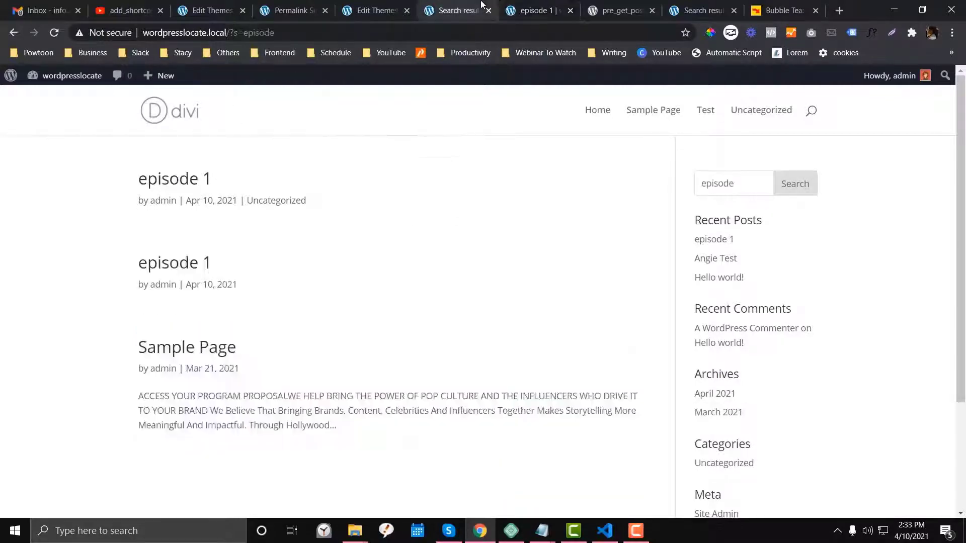
- Review the Permalinks settings, then bring up the ?podcast=episode-1 page
{"action": "left_click", "coordinate": [292, 10]}
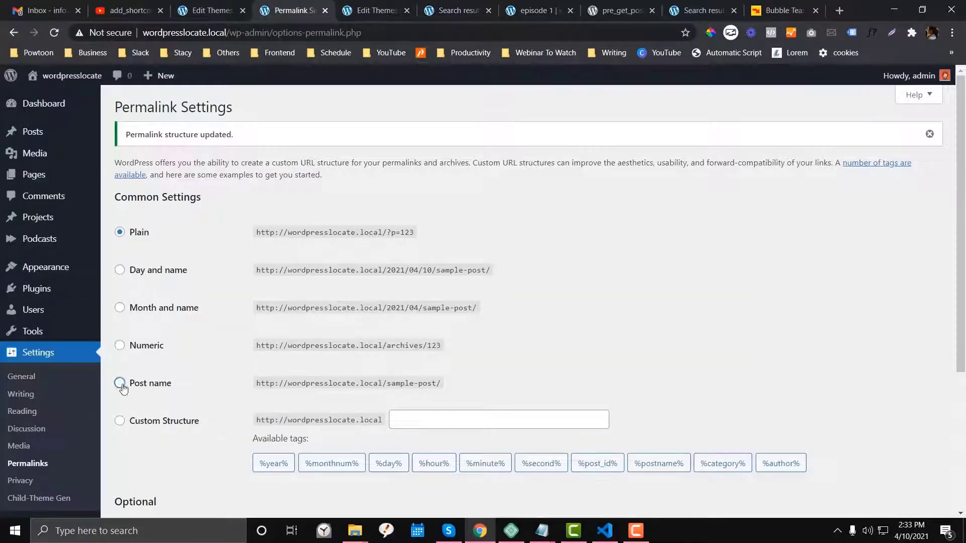
{"action": "left_click", "coordinate": [537, 10]}
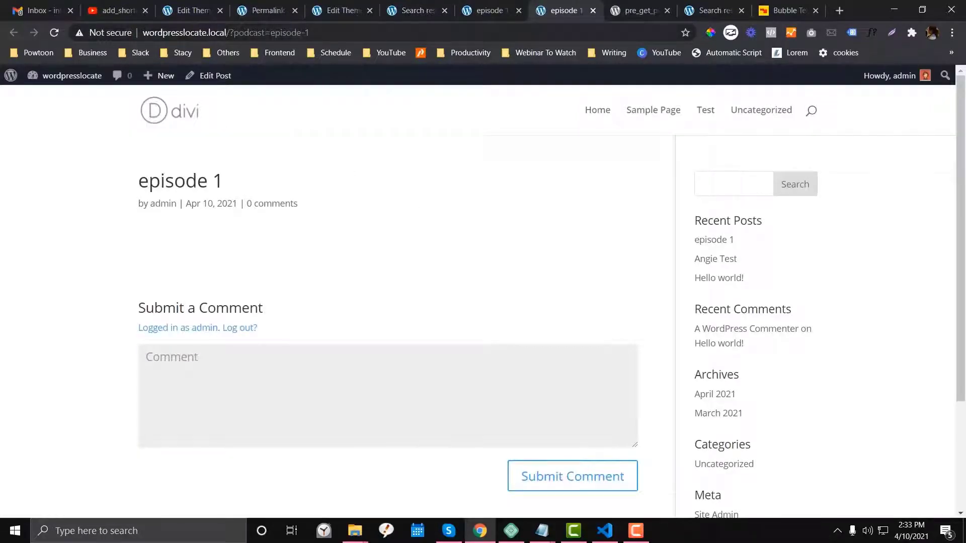
- Open the second "episode 1" search result, the podcast episode, in a new tab
{"action": "double_click", "coordinate": [248, 32]}
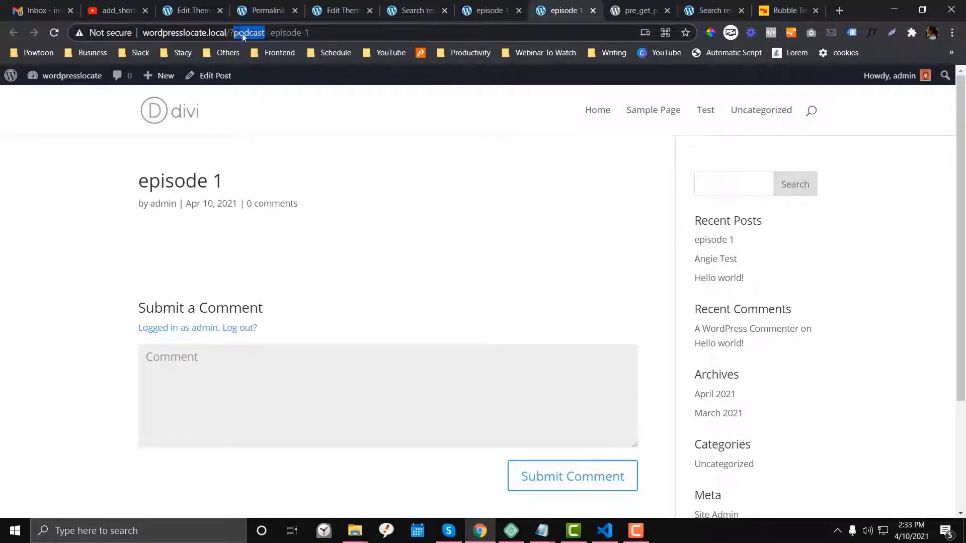
{"action": "left_click", "coordinate": [417, 10]}
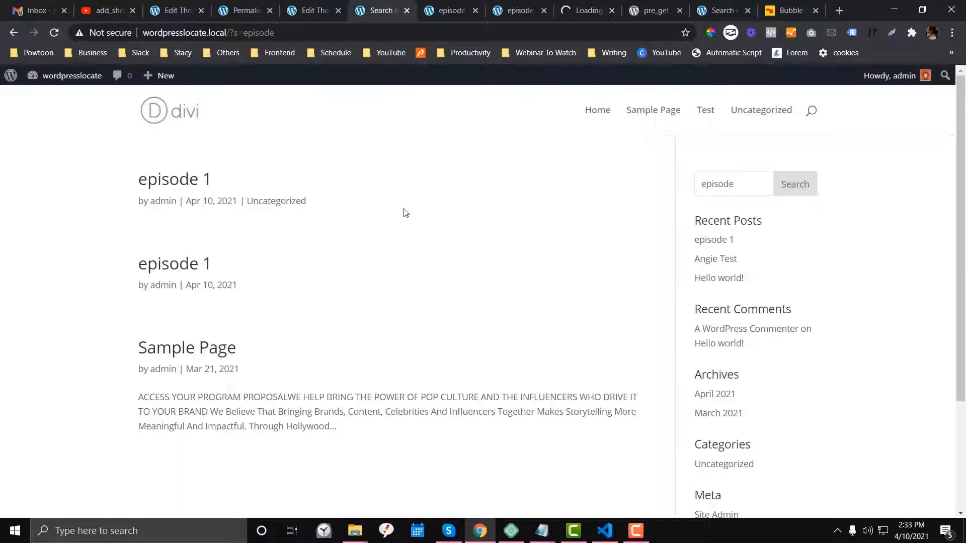
{"action": "mouse_move", "coordinate": [404, 224]}
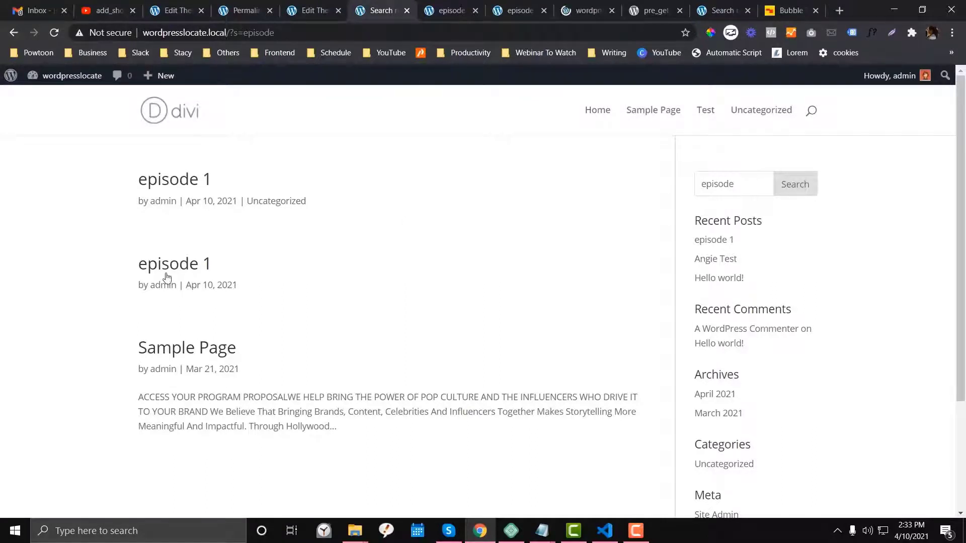
{"action": "right_click", "coordinate": [174, 263]}
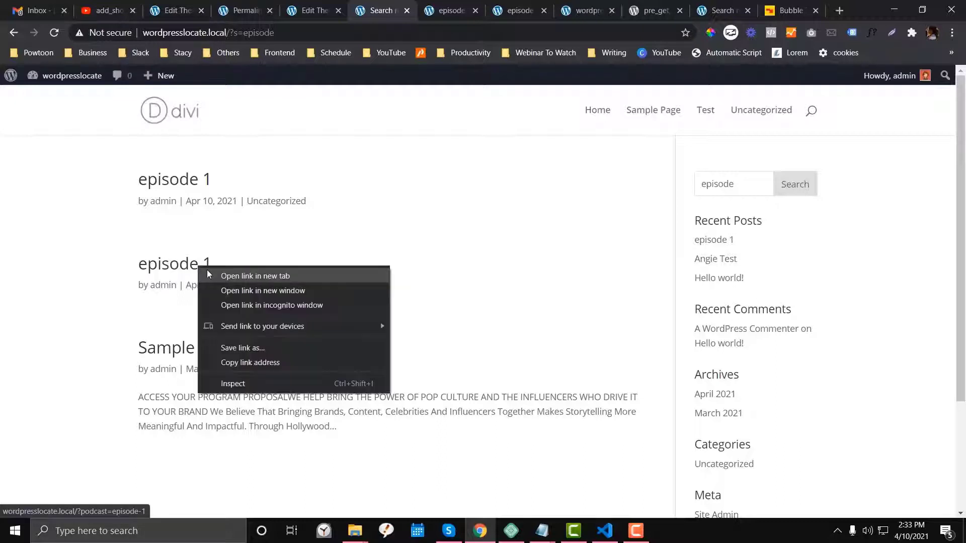
{"action": "left_click", "coordinate": [381, 169]}
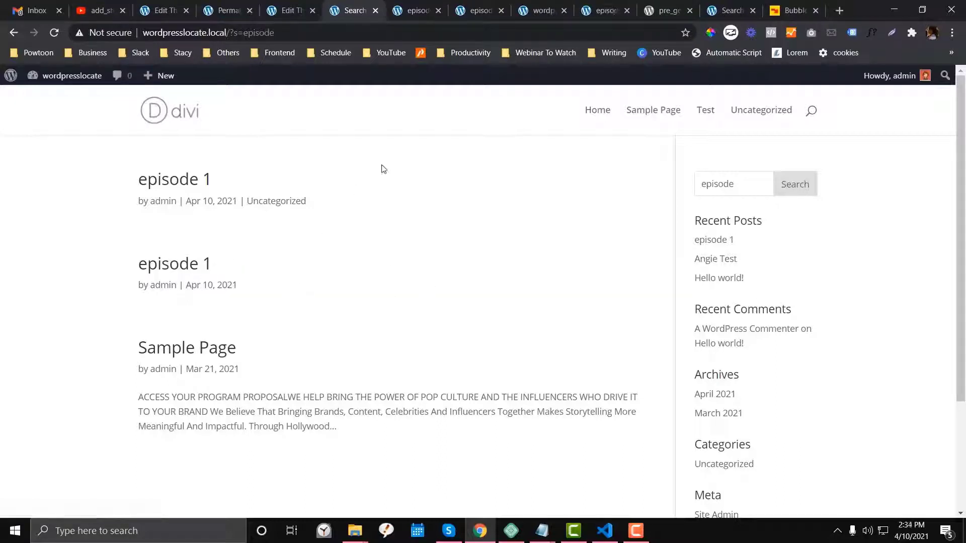
{"action": "mouse_move", "coordinate": [189, 166]}
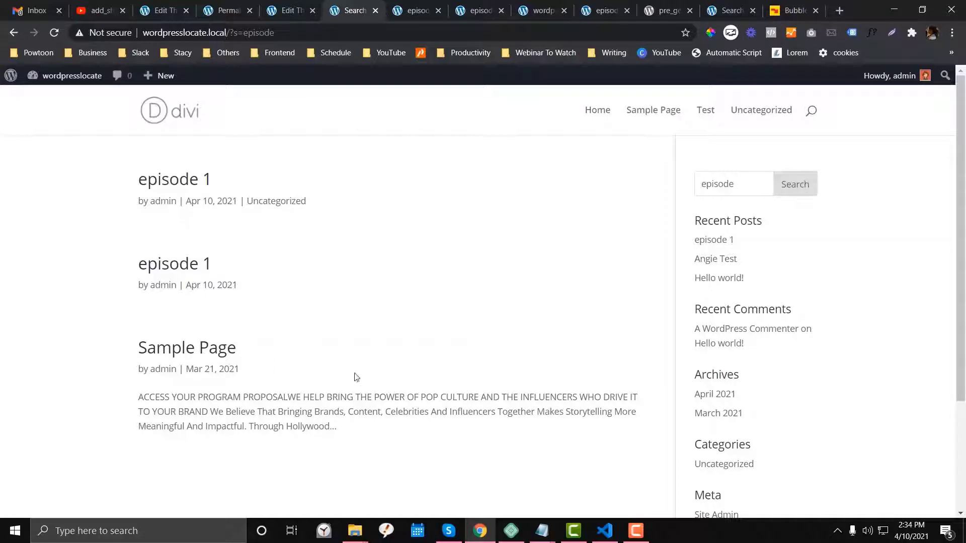
{"action": "mouse_move", "coordinate": [369, 257]}
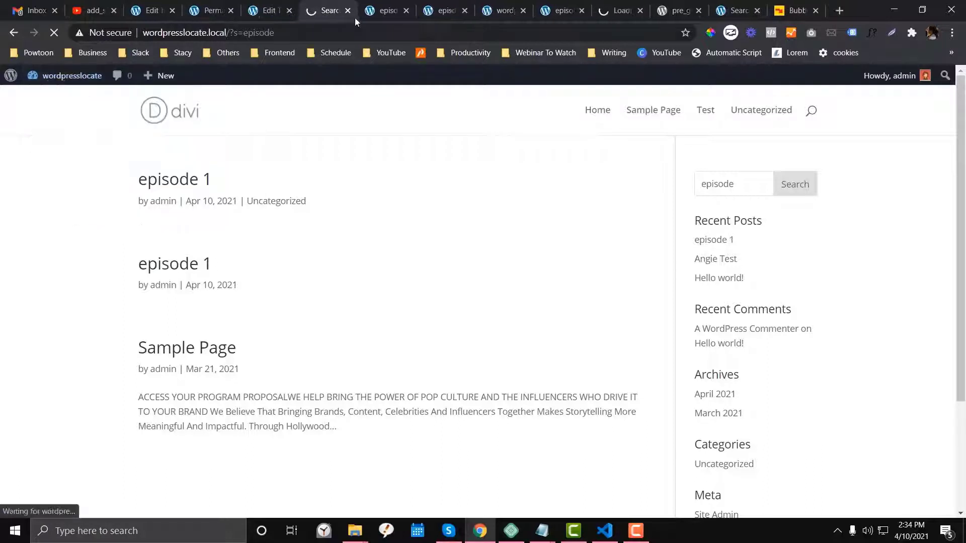
- Go to Appearance > Themes in wp-admin, showing the Divi child theme active among five
{"action": "left_click", "coordinate": [347, 10]}
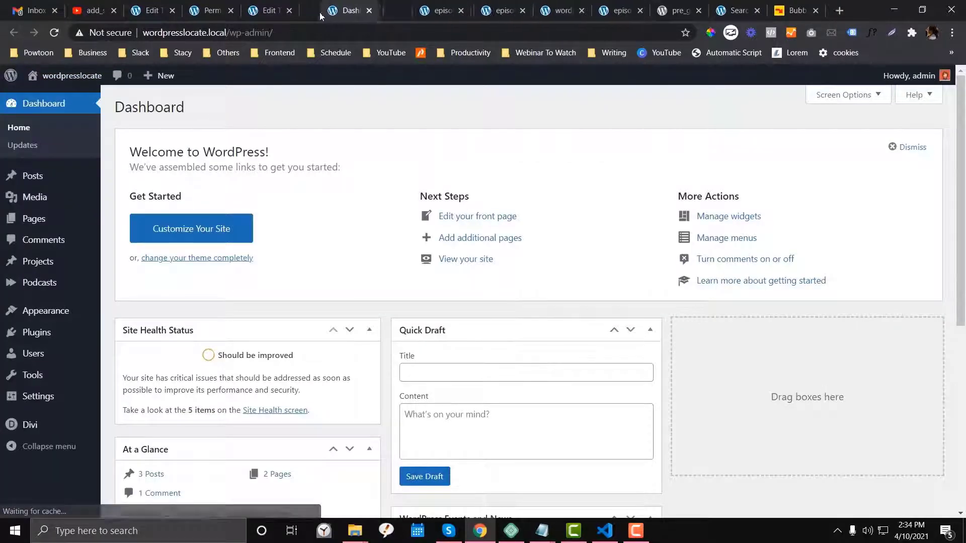
{"action": "left_click", "coordinate": [44, 311]}
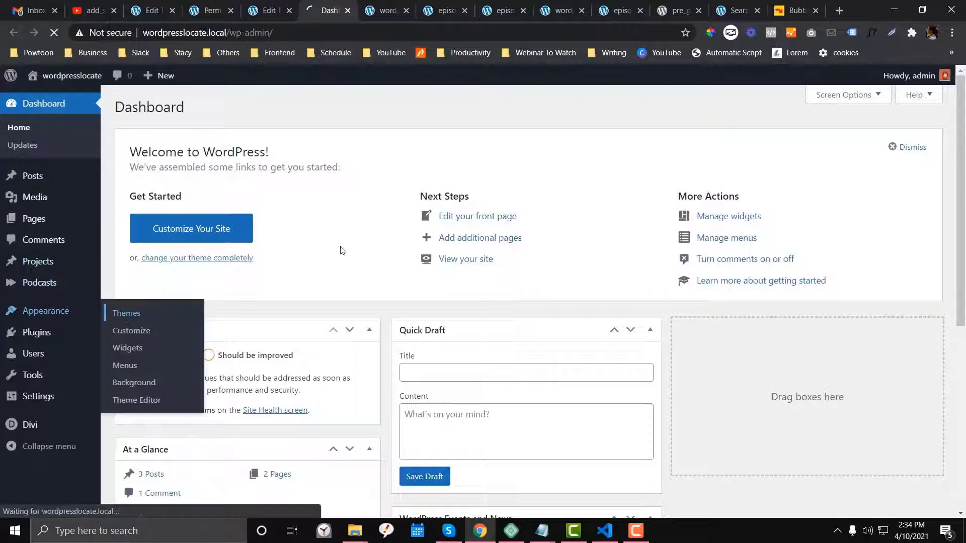
{"action": "left_click", "coordinate": [127, 314]}
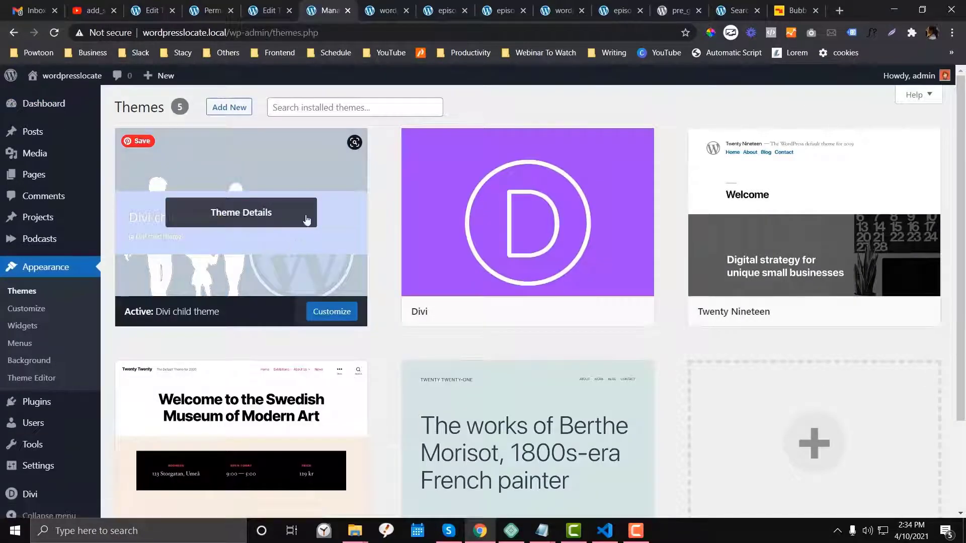
{"action": "mouse_move", "coordinate": [221, 254]}
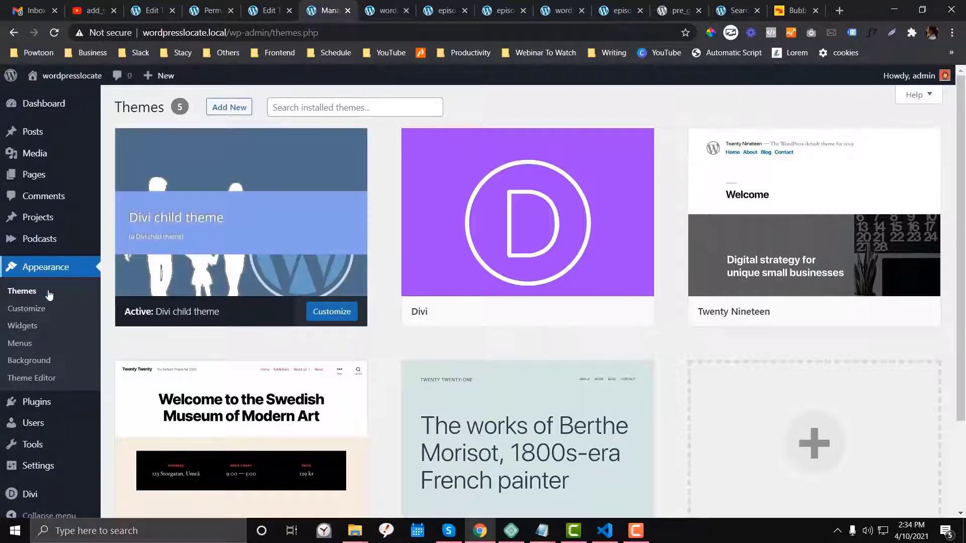
{"action": "scroll", "scroll_direction": "down", "scroll_amount": 3}
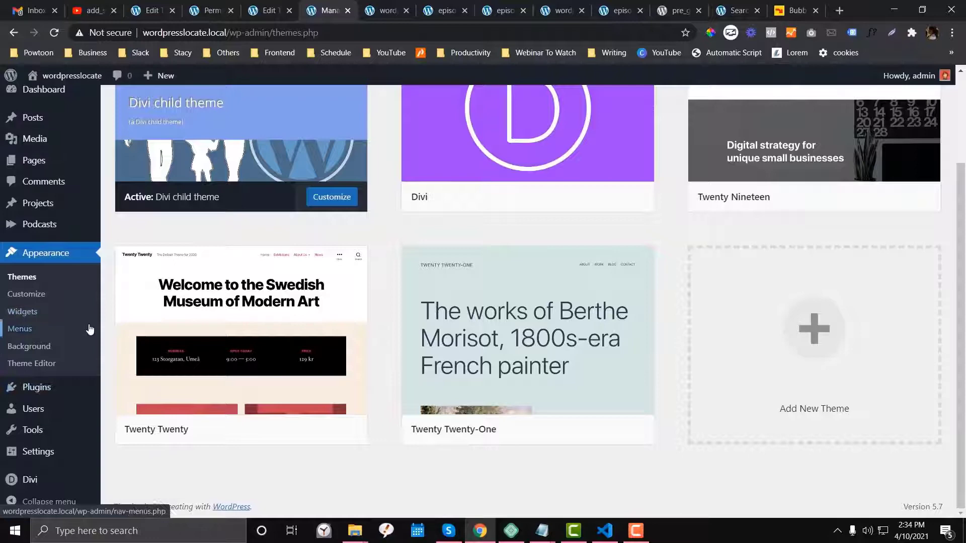
{"action": "left_click", "coordinate": [30, 479]}
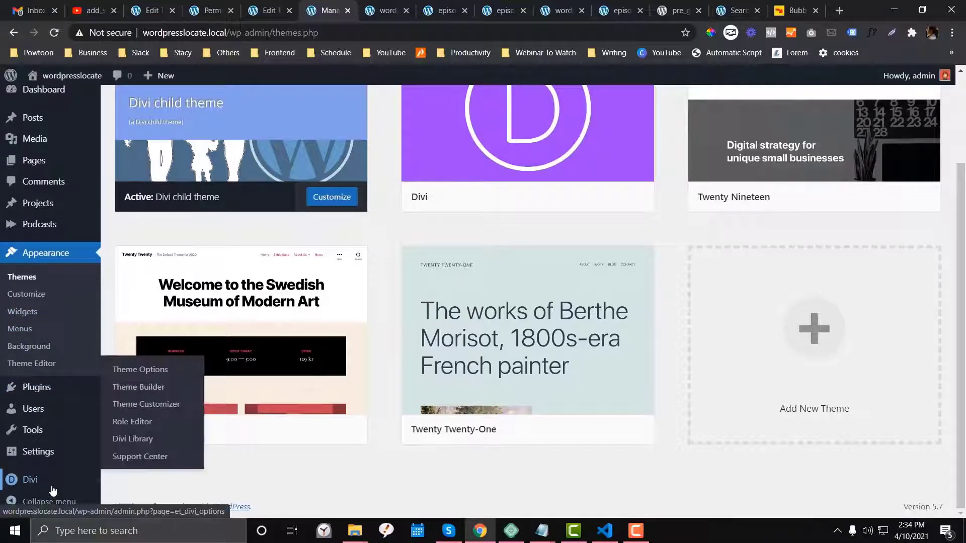
{"action": "mouse_move", "coordinate": [73, 328]}
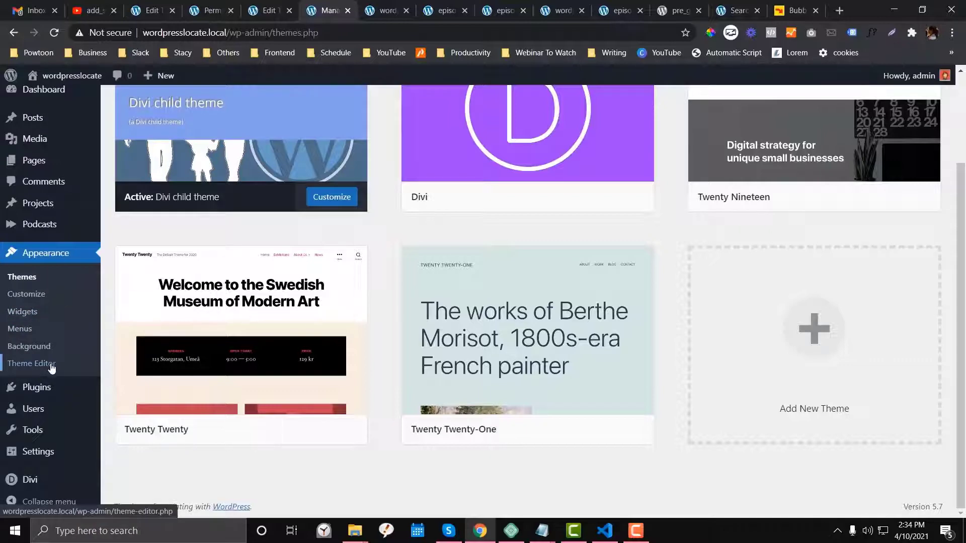
- Open the Divi child theme's functions.php in the Theme Editor at the divi_search_filter blocks
{"action": "left_click", "coordinate": [31, 364]}
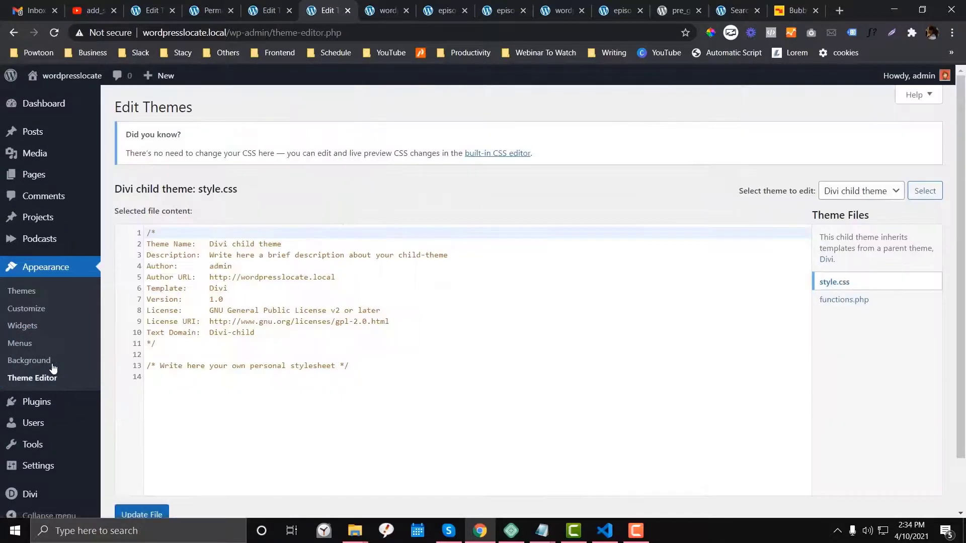
{"action": "left_click", "coordinate": [845, 300]}
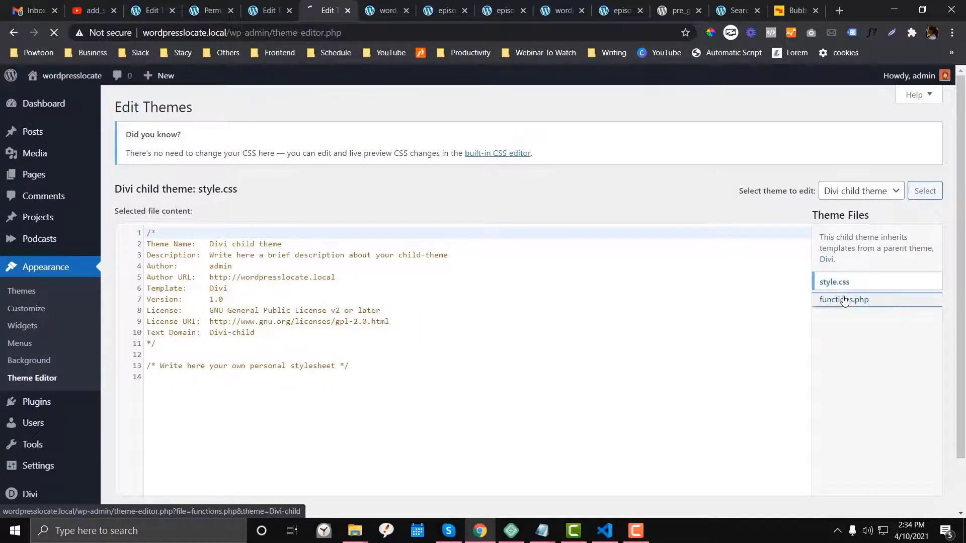
{"action": "left_click", "coordinate": [844, 300]}
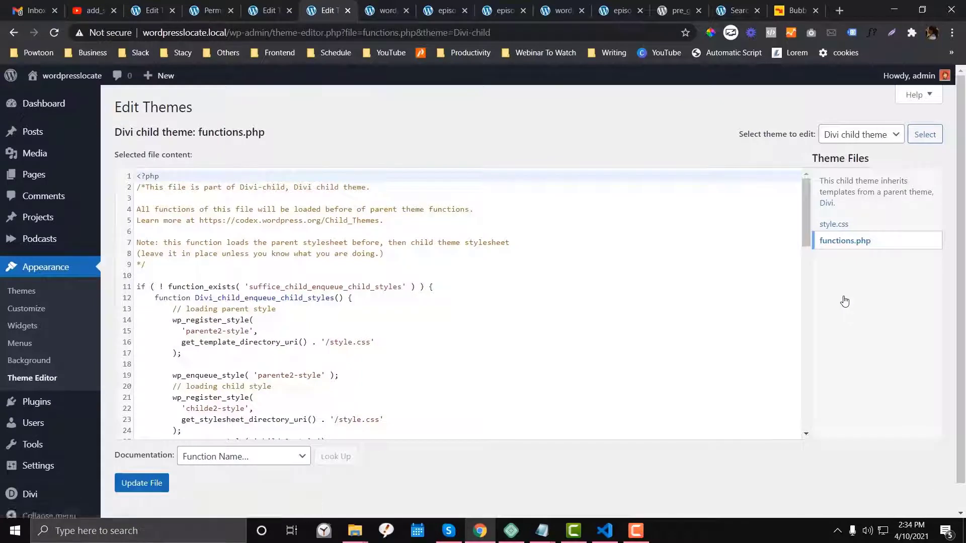
{"action": "mouse_move", "coordinate": [39, 239]}
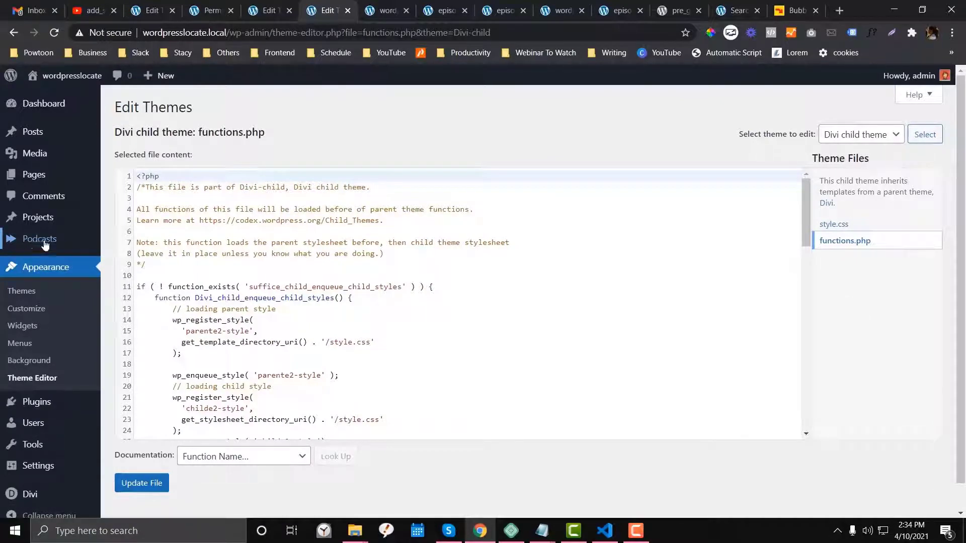
{"action": "mouse_move", "coordinate": [39, 240]}
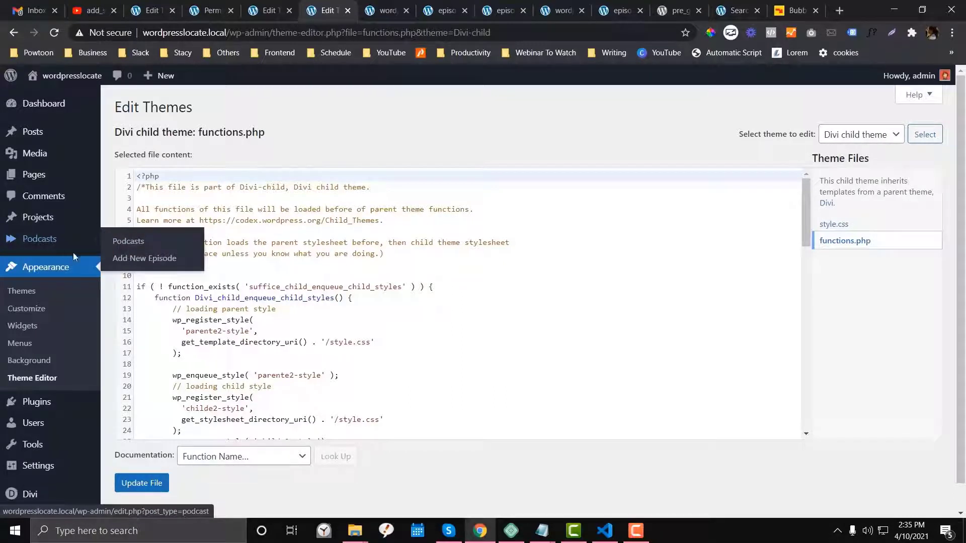
{"action": "mouse_move", "coordinate": [130, 241]}
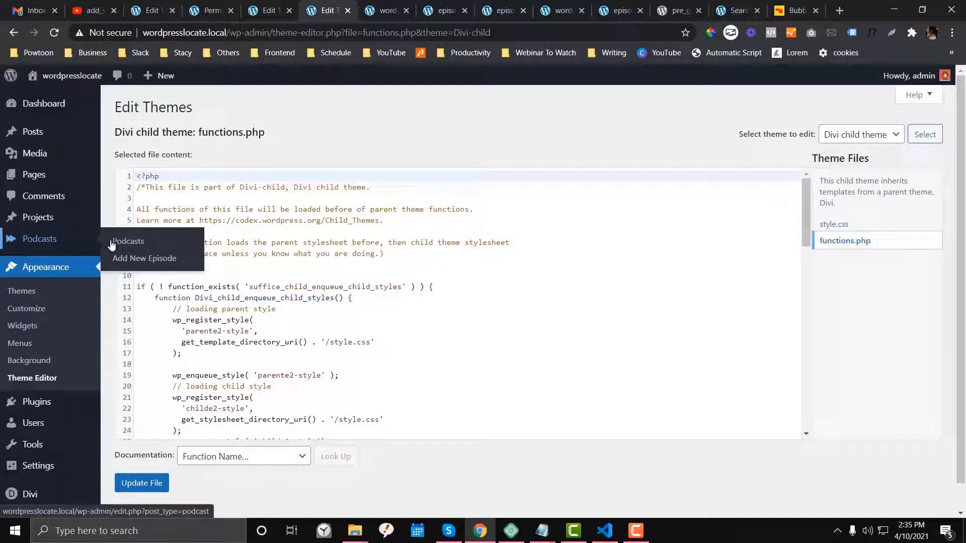
{"action": "mouse_move", "coordinate": [97, 246]}
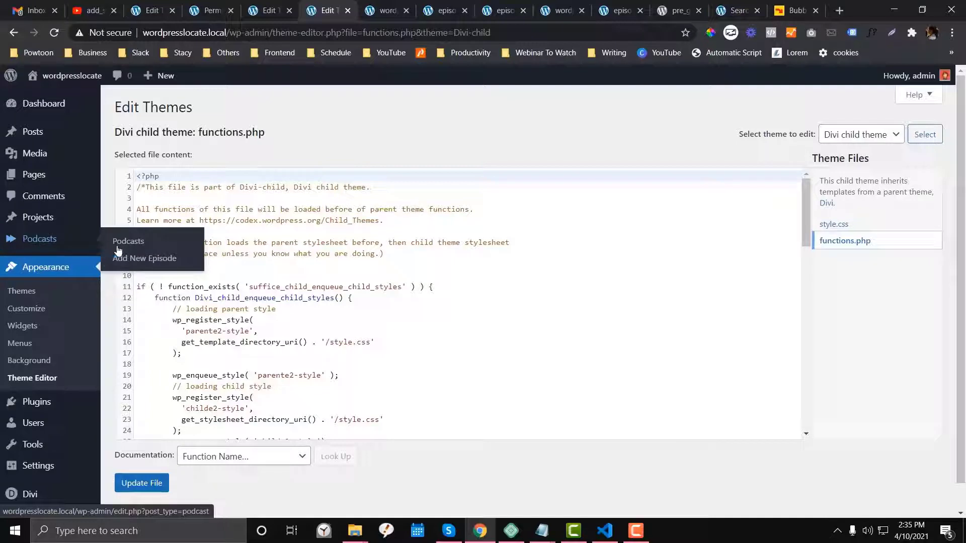
{"action": "mouse_move", "coordinate": [32, 131]}
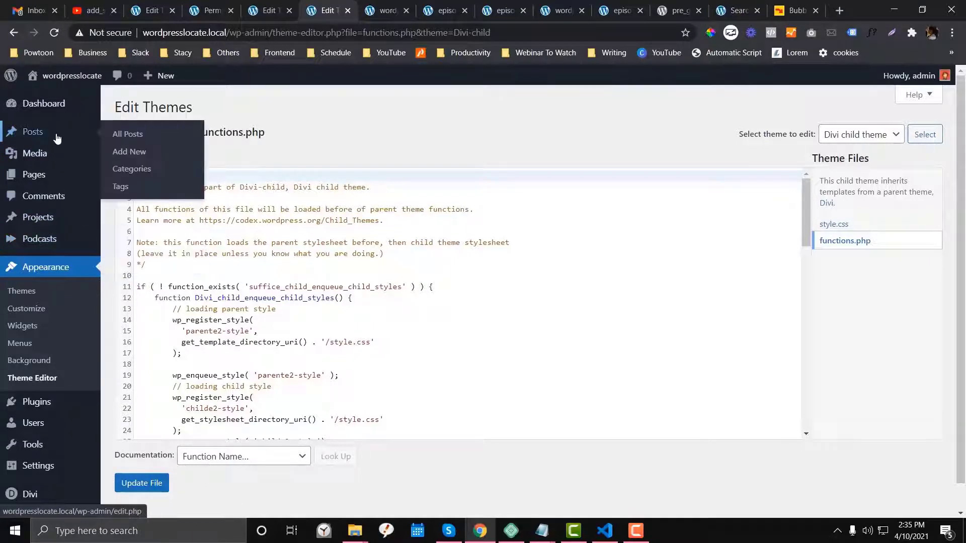
{"action": "mouse_move", "coordinate": [34, 174]}
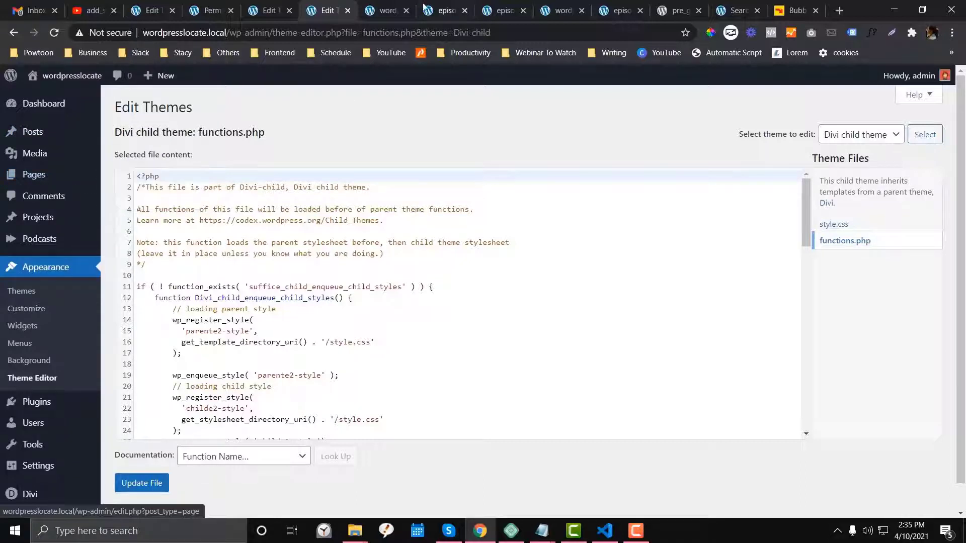
{"action": "left_click", "coordinate": [440, 10]}
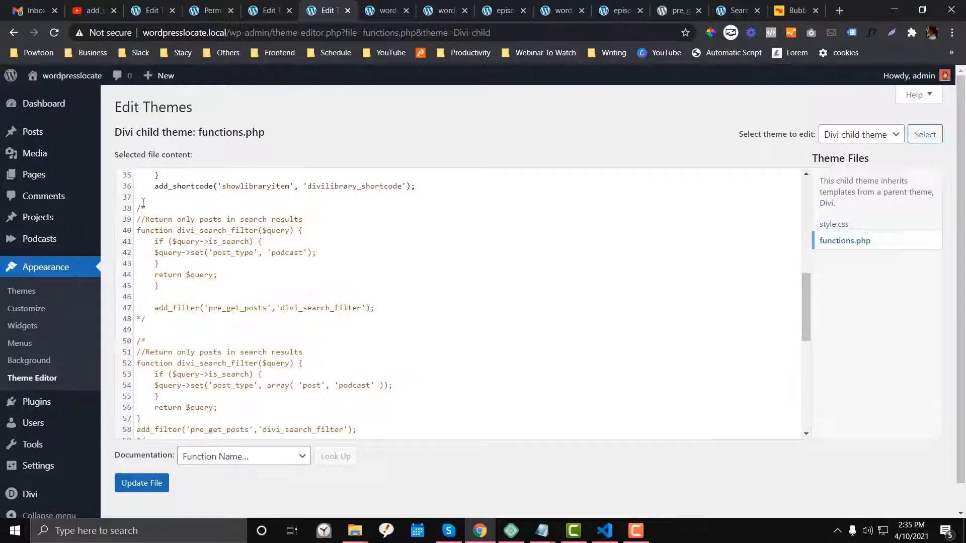
- Highlight the first commented-out search-filter block, lines 38–49, in functions.php
{"action": "left_click_drag", "start_coordinate": [137, 207], "coordinate": [220, 331]}
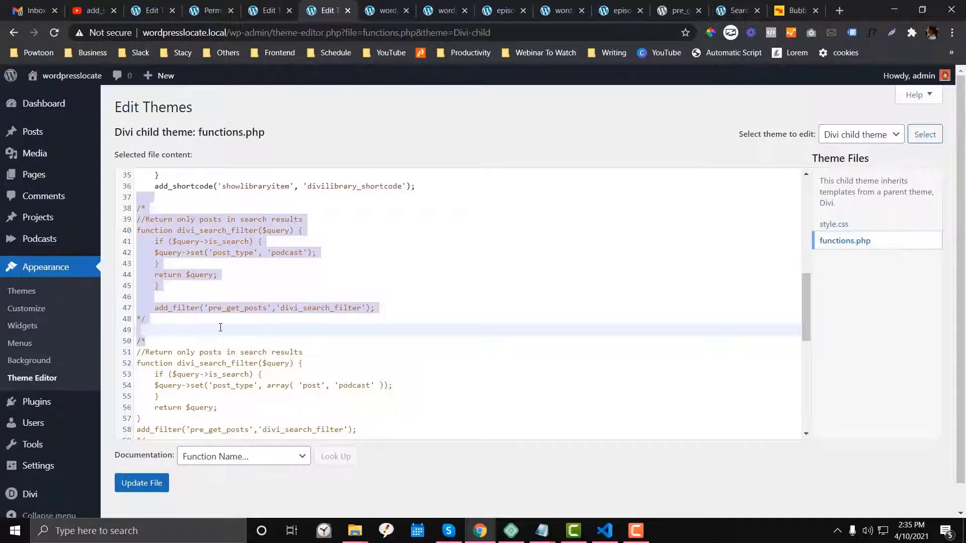
{"action": "mouse_move", "coordinate": [399, 395]}
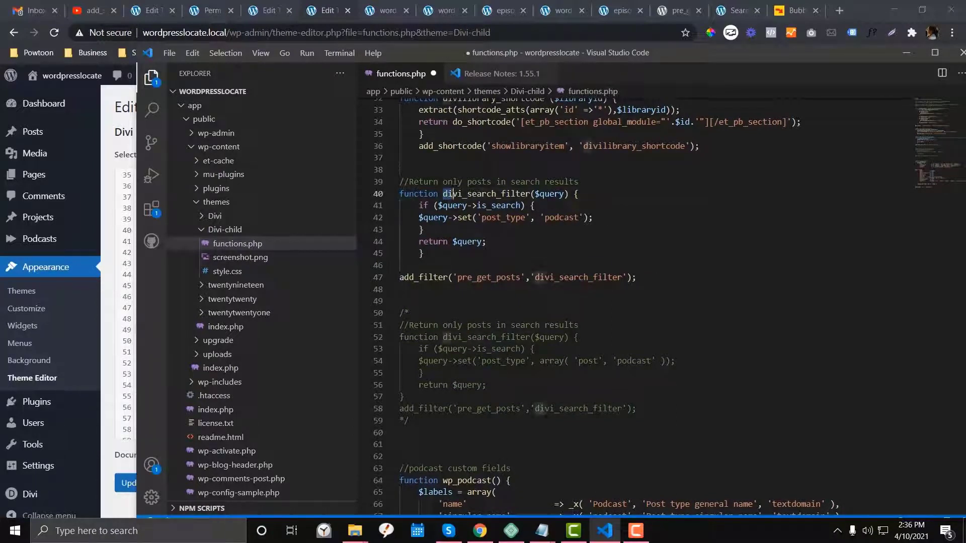
{"action": "double_click", "coordinate": [487, 194]}
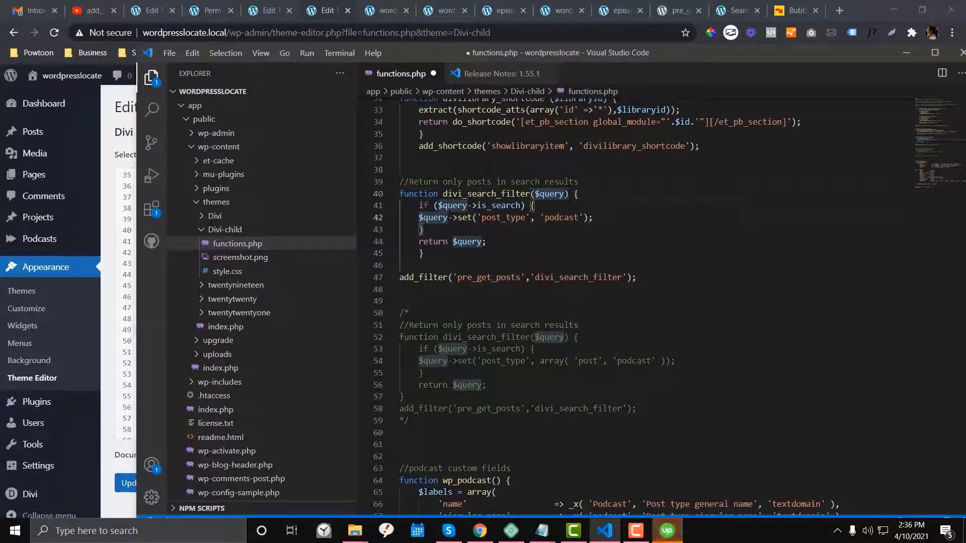
{"action": "left_click_drag", "start_coordinate": [417, 205], "coordinate": [425, 254]}
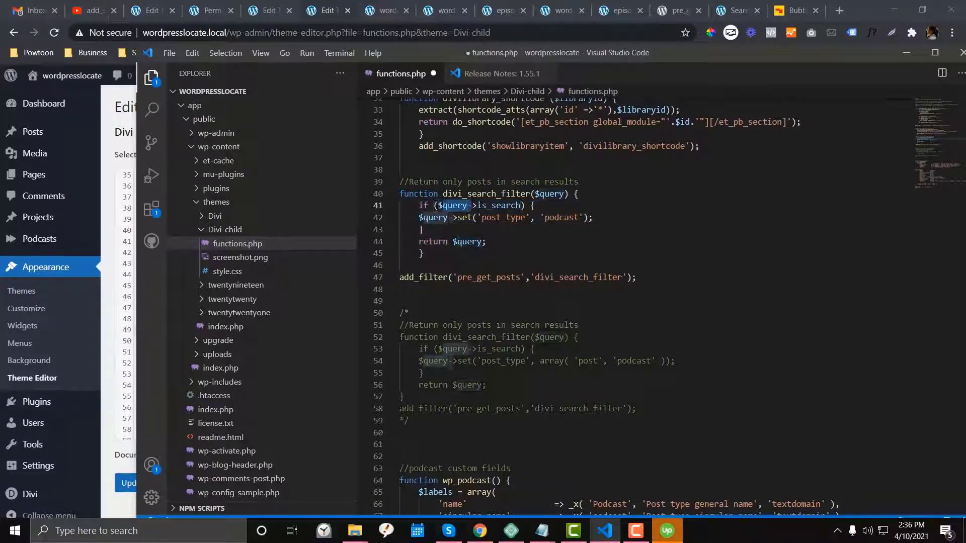
{"action": "double_click", "coordinate": [493, 205]}
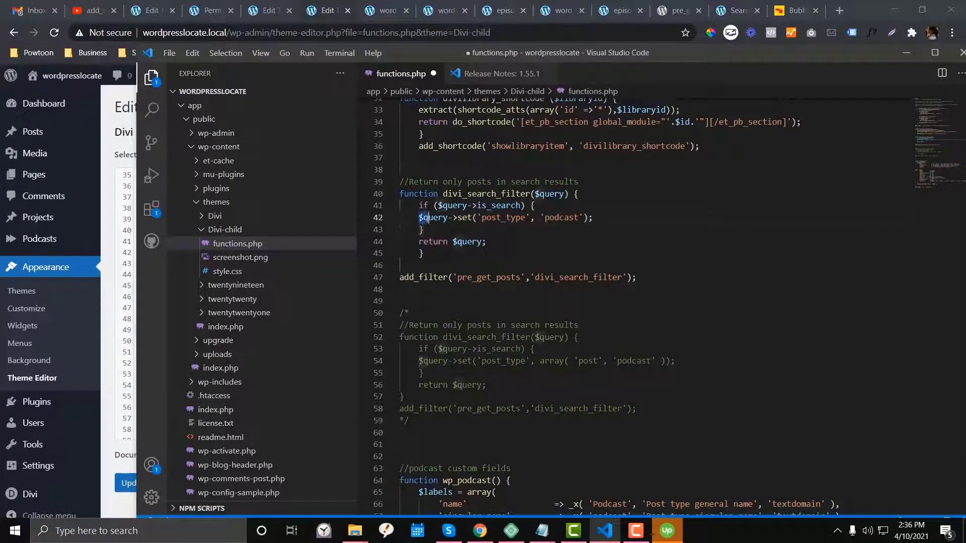
{"action": "double_click", "coordinate": [470, 205]}
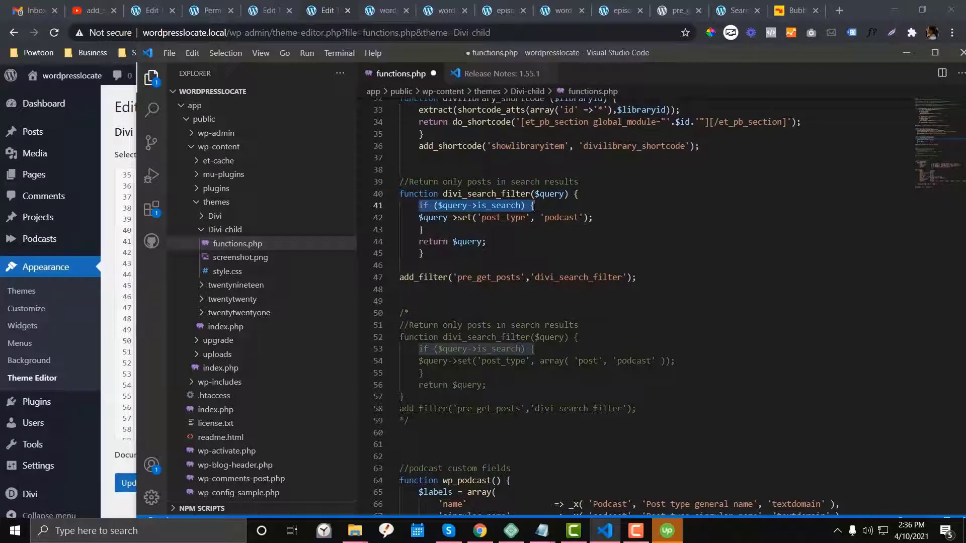
{"action": "left_click", "coordinate": [443, 217]}
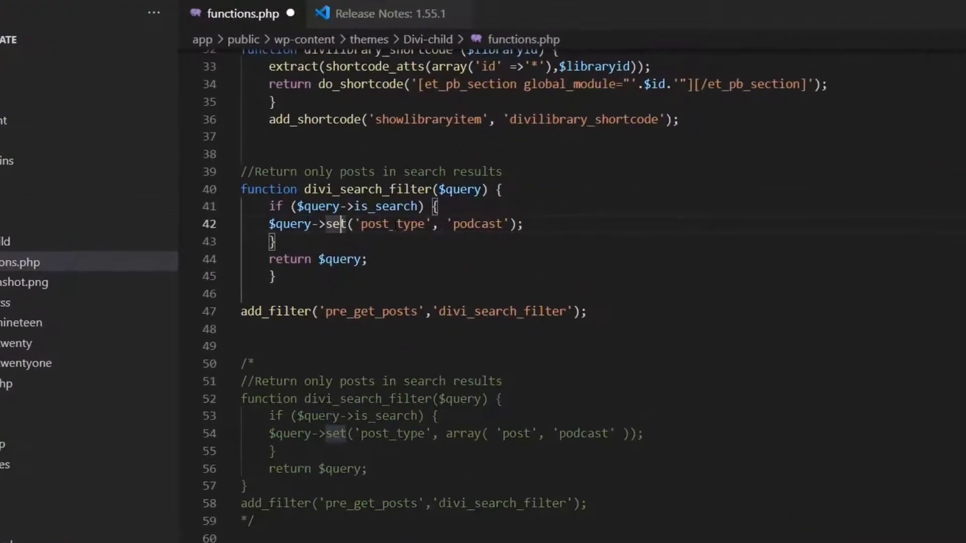
{"action": "double_click", "coordinate": [476, 224]}
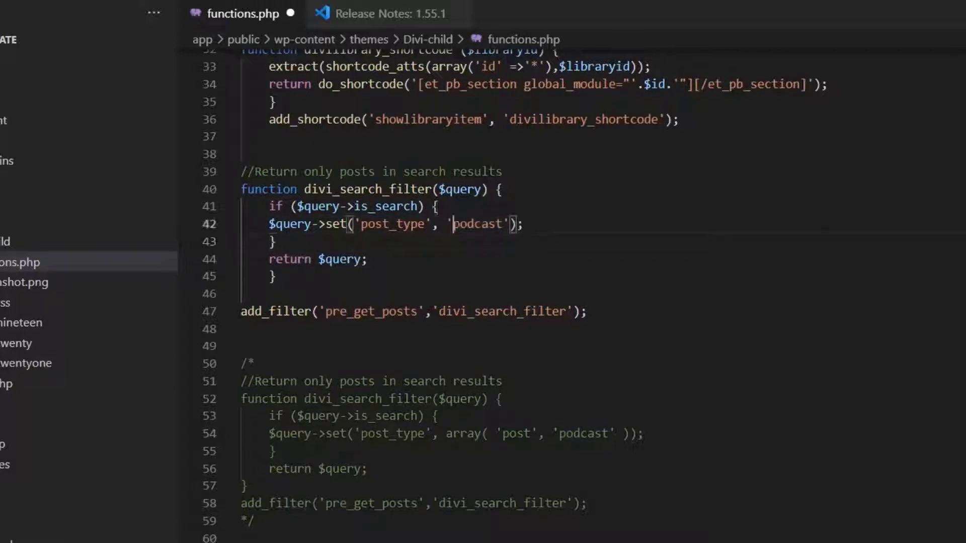
{"action": "double_click", "coordinate": [476, 223]}
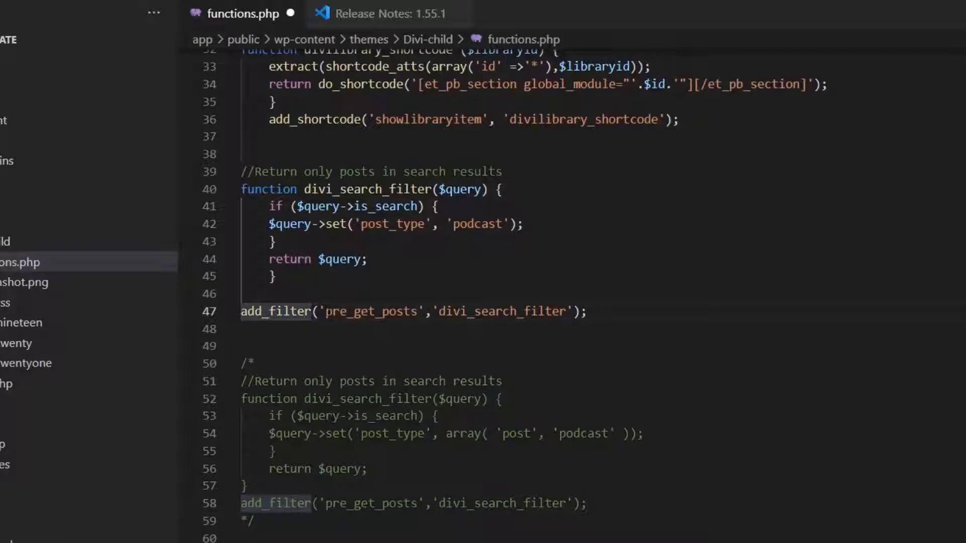
{"action": "double_click", "coordinate": [351, 311]}
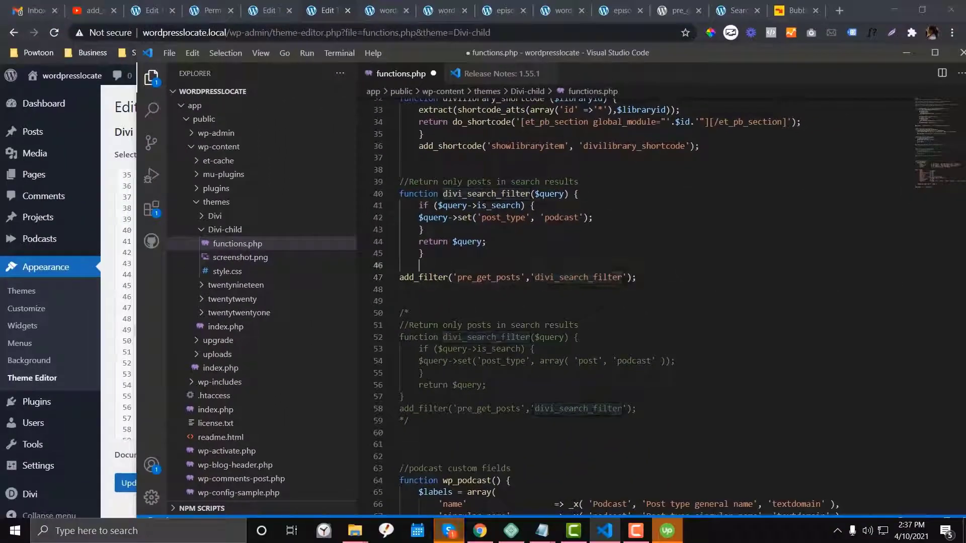
{"action": "double_click", "coordinate": [484, 277]}
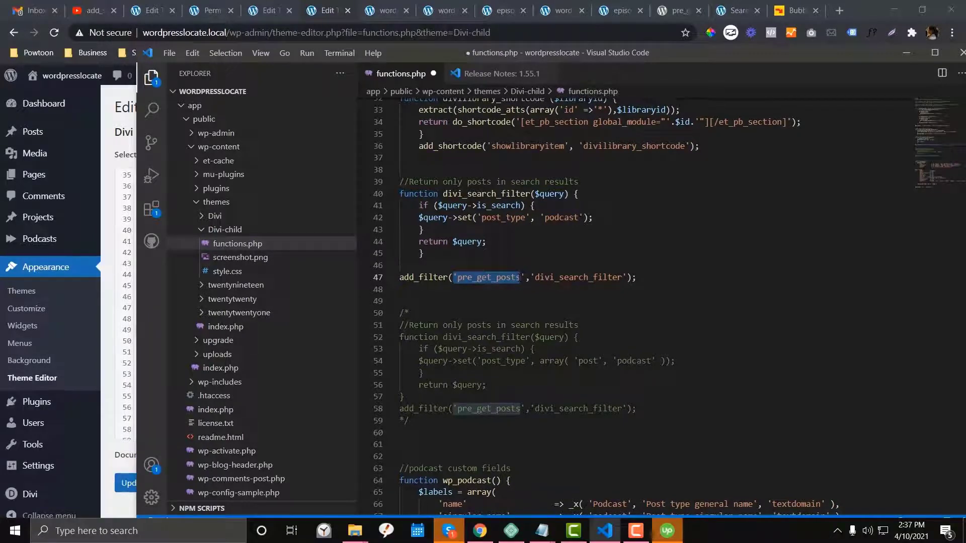
{"action": "left_click", "coordinate": [673, 10]}
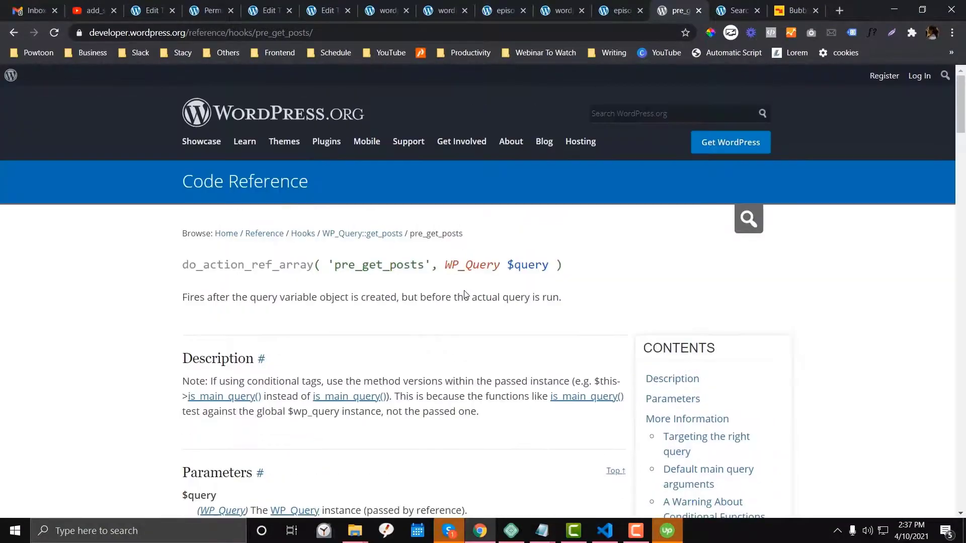
- Scroll the pre_get_posts Code Reference to its examples, then return to Visual Studio Code
{"action": "scroll", "scroll_direction": "down", "scroll_amount": 3}
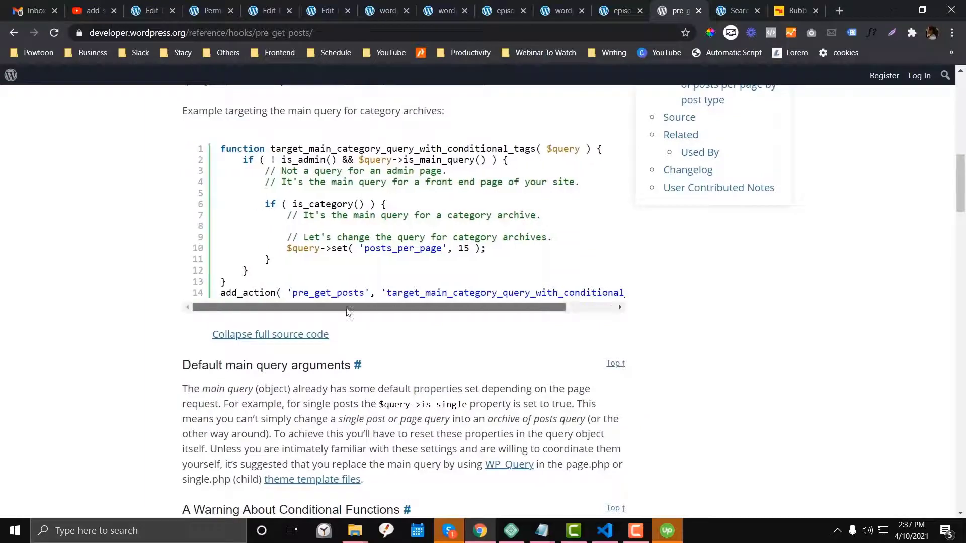
{"action": "scroll", "scroll_direction": "down", "scroll_amount": 3}
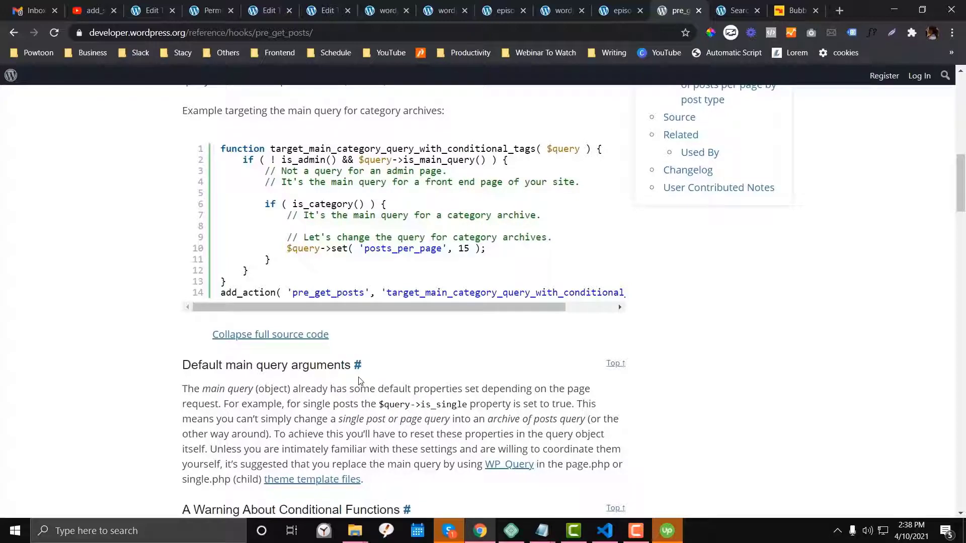
{"action": "left_click", "coordinate": [601, 530]}
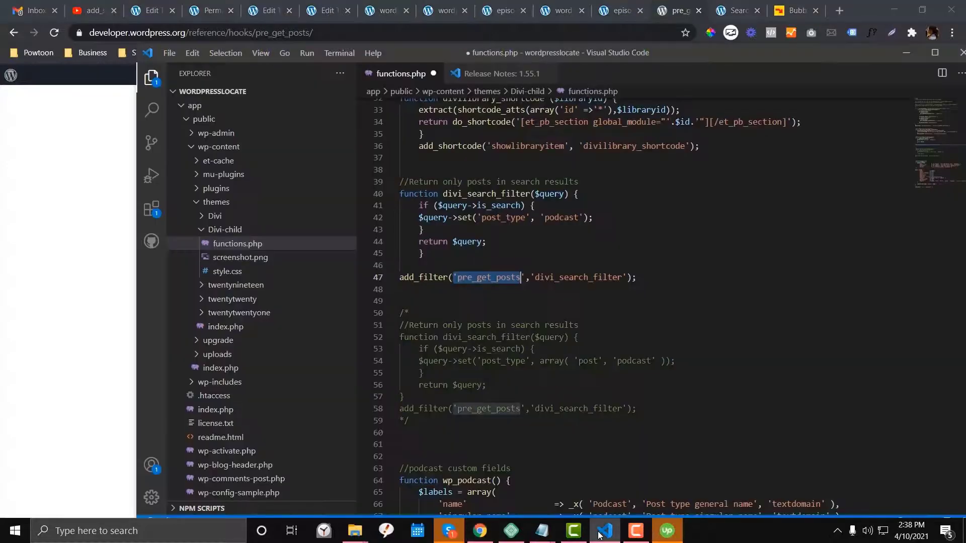
{"action": "left_click_drag", "start_coordinate": [400, 181], "coordinate": [636, 278]}
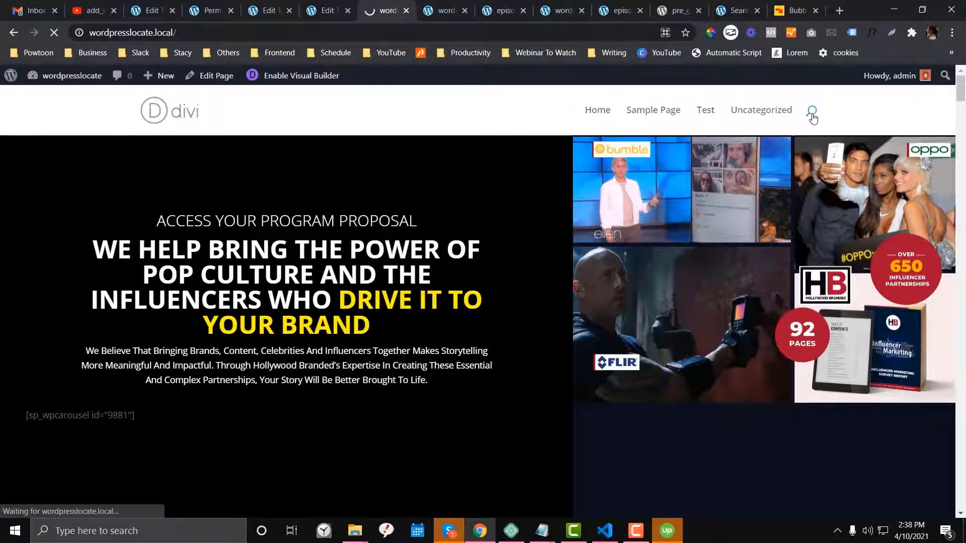
- Search the site for "episode" from the header, seeing a single "episode 1" result
{"action": "left_click", "coordinate": [813, 111]}
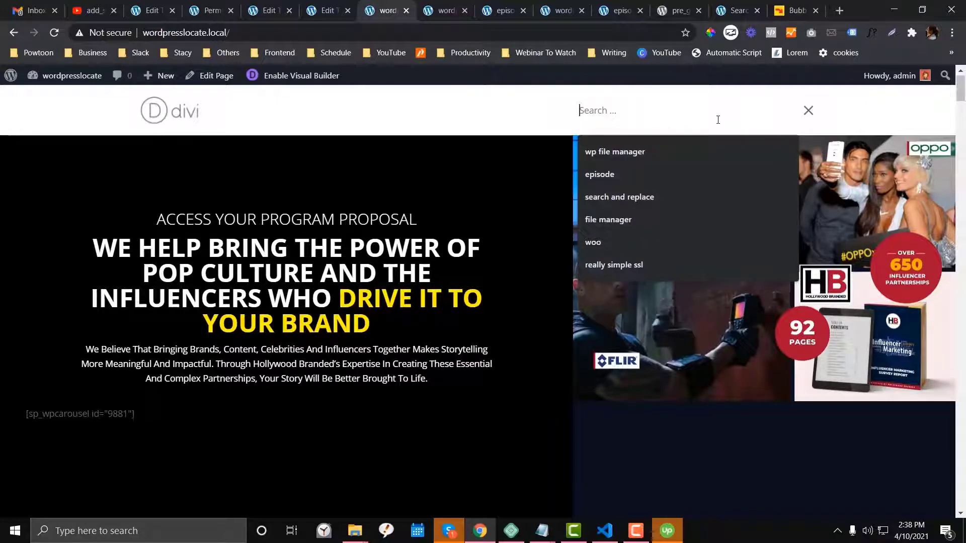
{"action": "type", "text": "episode"}
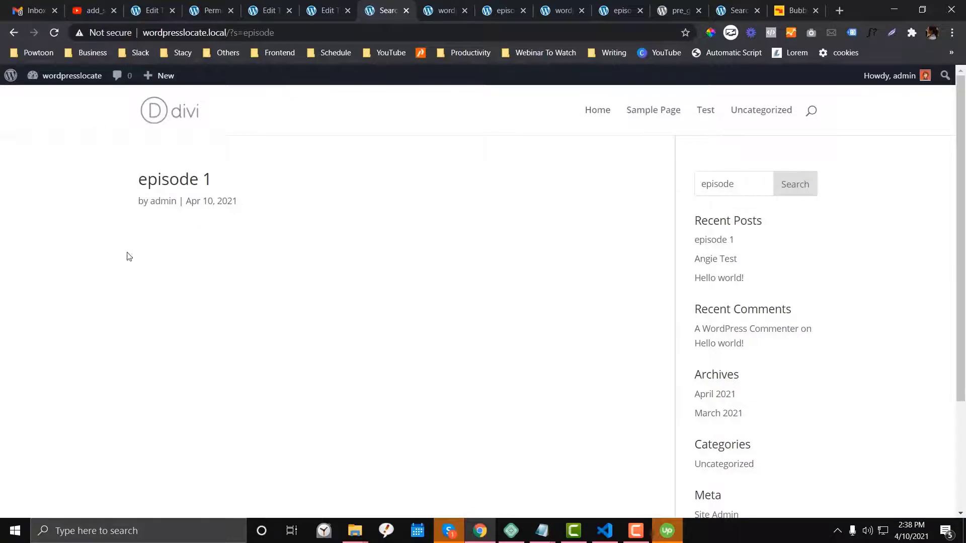
{"action": "mouse_move", "coordinate": [197, 264]}
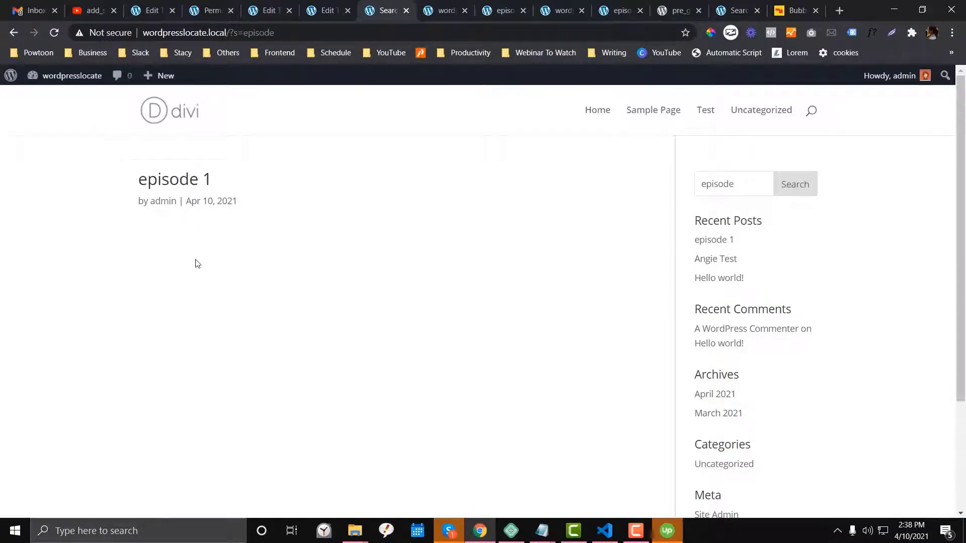
{"action": "right_click", "coordinate": [174, 179]}
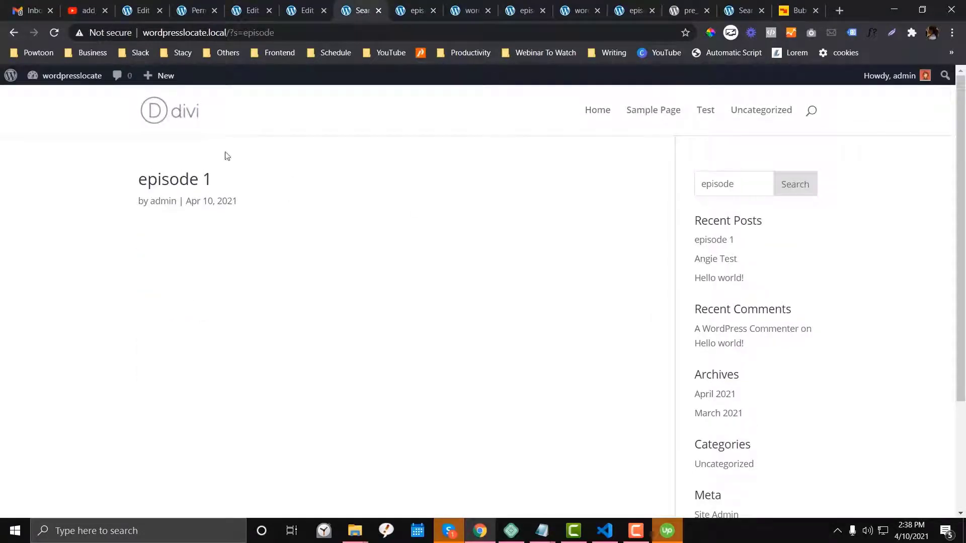
{"action": "mouse_move", "coordinate": [137, 254]}
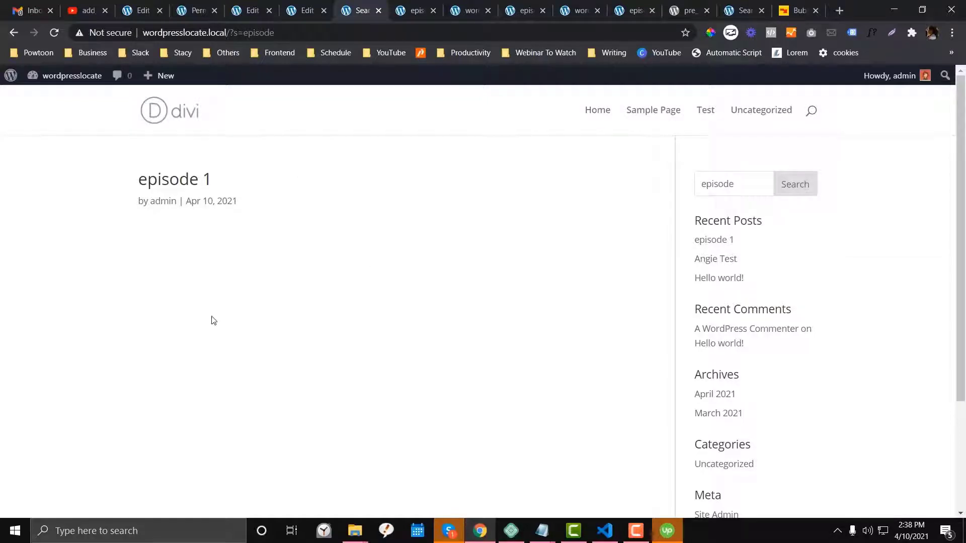
{"action": "left_click", "coordinate": [602, 531]}
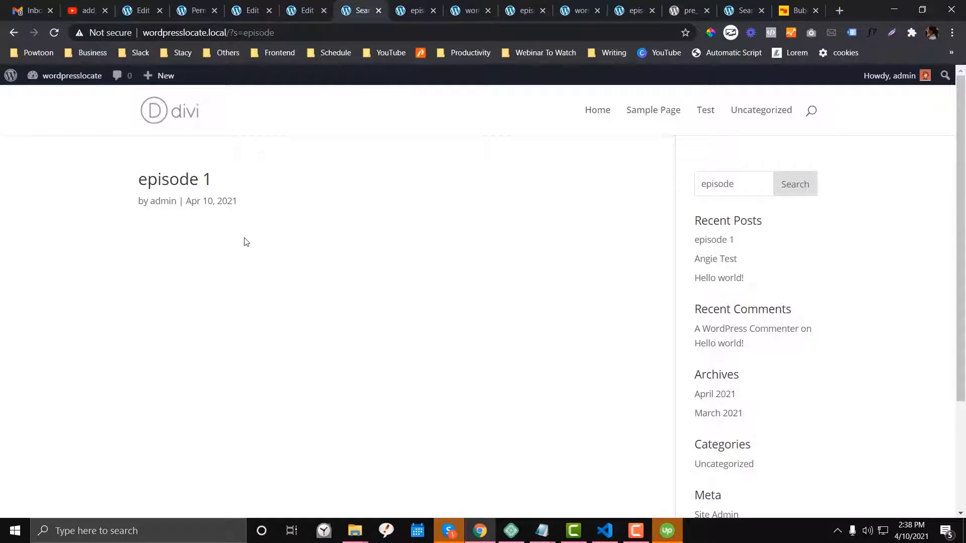
{"action": "mouse_move", "coordinate": [229, 147]}
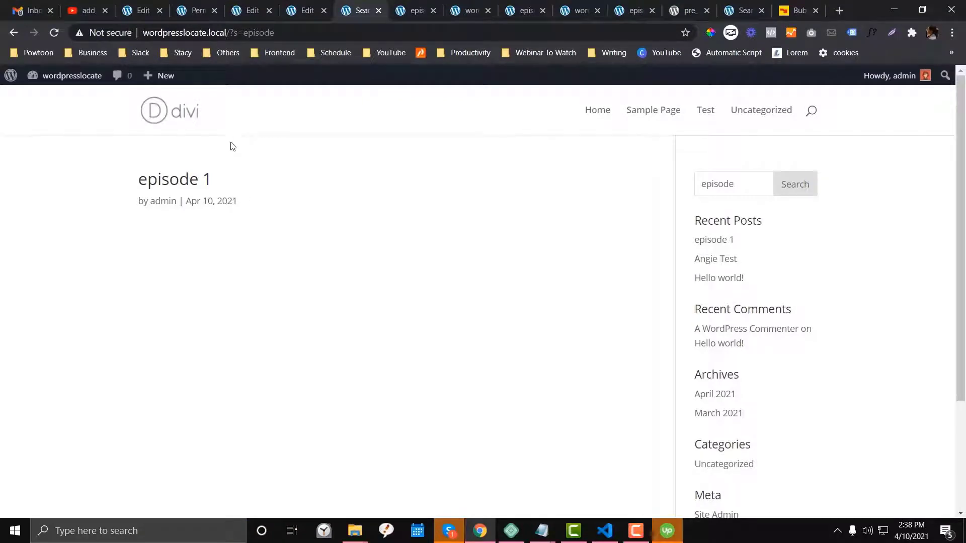
{"action": "mouse_move", "coordinate": [301, 263]}
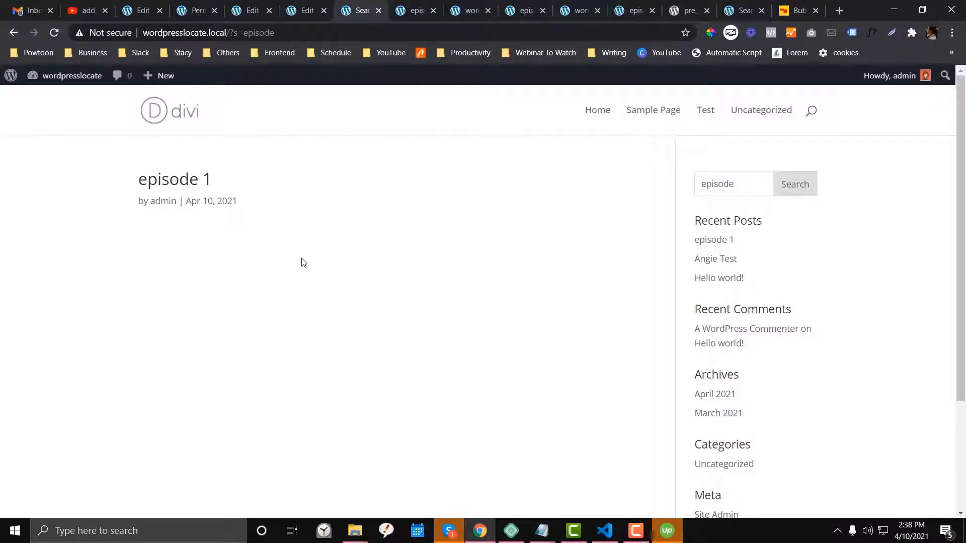
{"action": "mouse_move", "coordinate": [182, 183]}
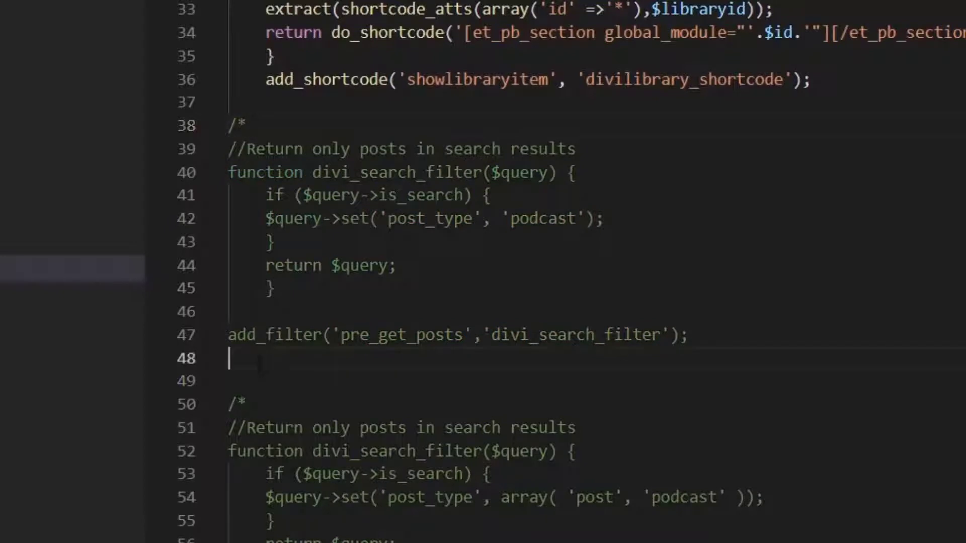
- Close the comment after the first add_filter line, disabling the podcast-only filter
{"action": "type", "text": "*."}
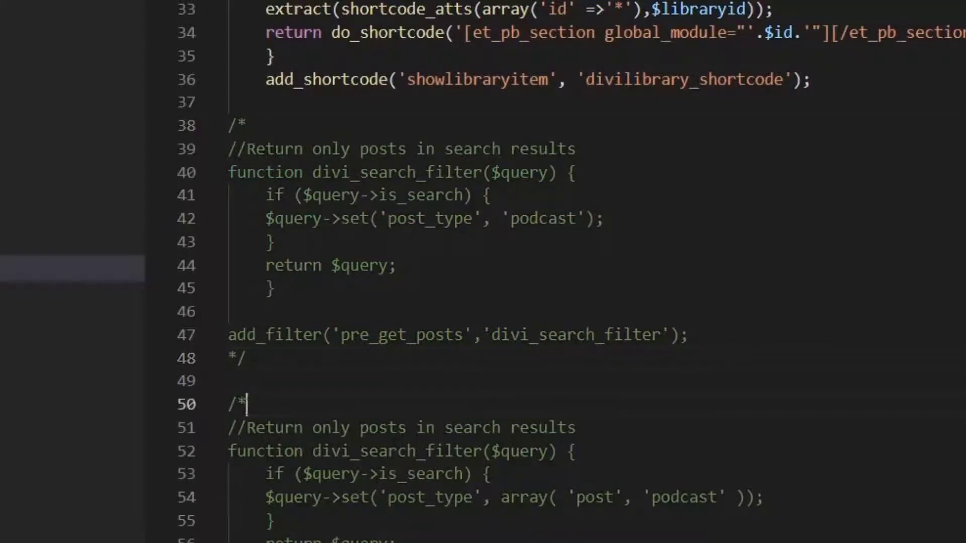
{"action": "scroll", "scroll_direction": "down", "scroll_amount": 3}
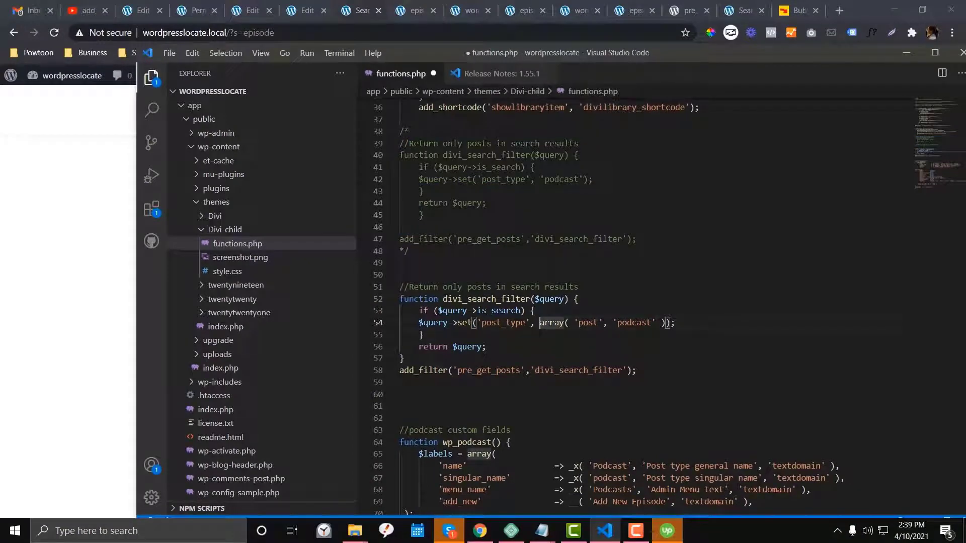
{"action": "double_click", "coordinate": [503, 322]}
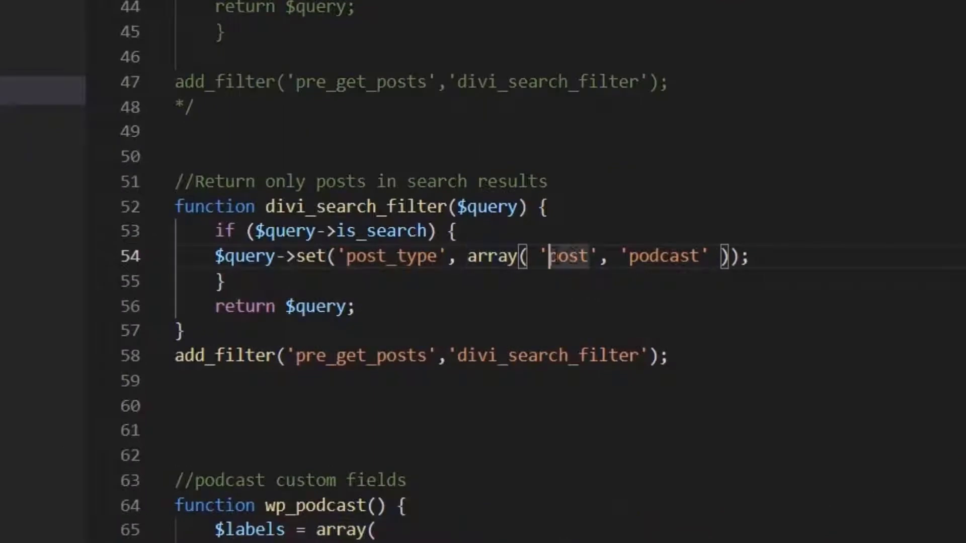
{"action": "double_click", "coordinate": [665, 257]}
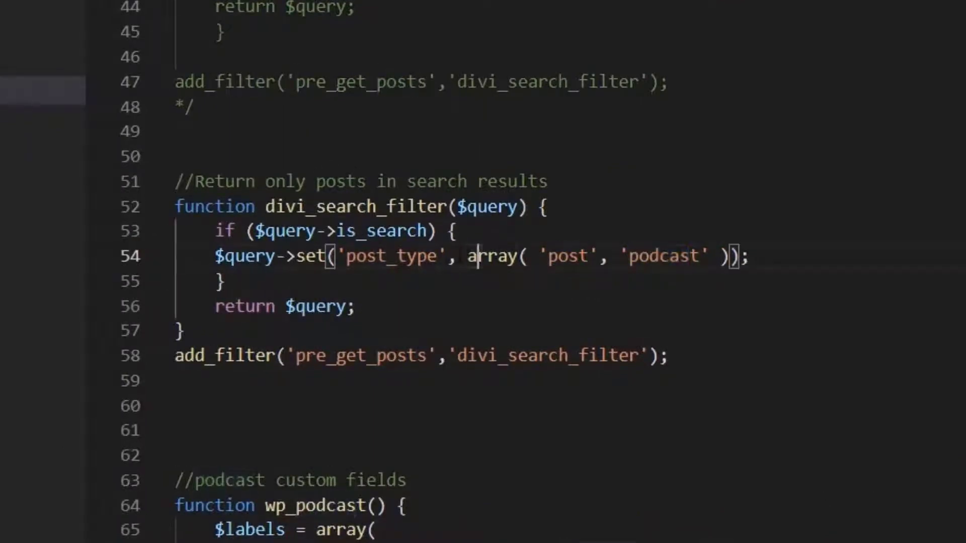
- Uncomment the second divi_search_filter block so search returns both post and podcast types
{"action": "left_click_drag", "start_coordinate": [471, 255], "coordinate": [724, 255]}
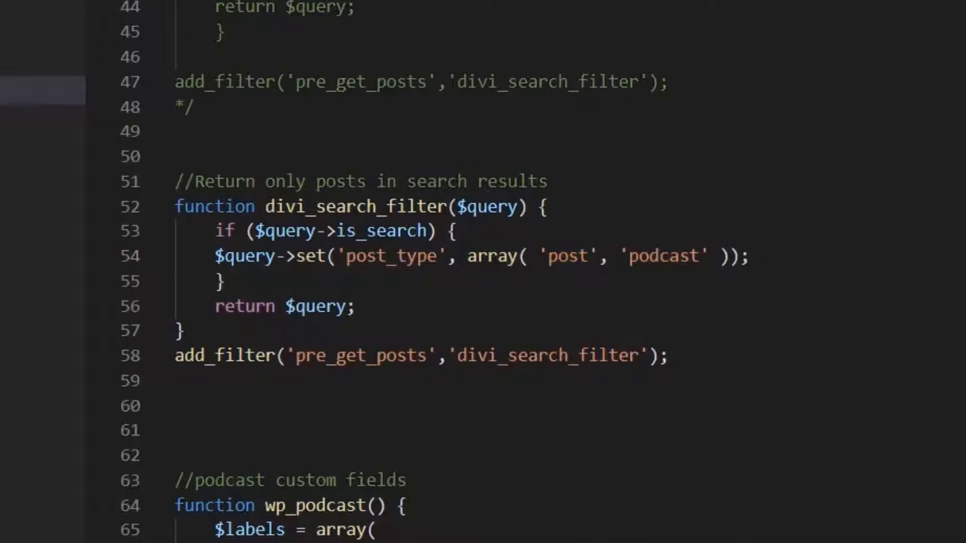
{"action": "left_click_drag", "start_coordinate": [468, 257], "coordinate": [727, 257]}
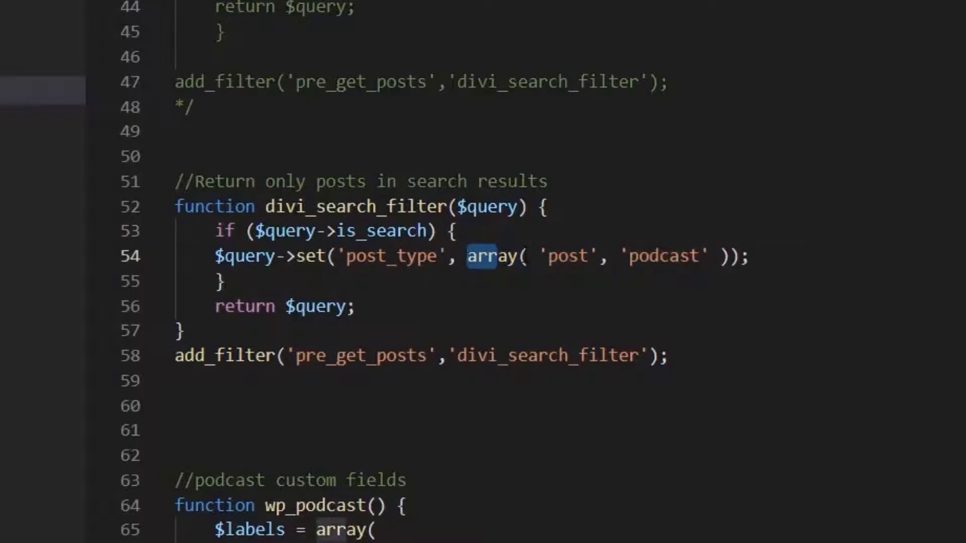
{"action": "left_click_drag", "start_coordinate": [481, 257], "coordinate": [721, 256]}
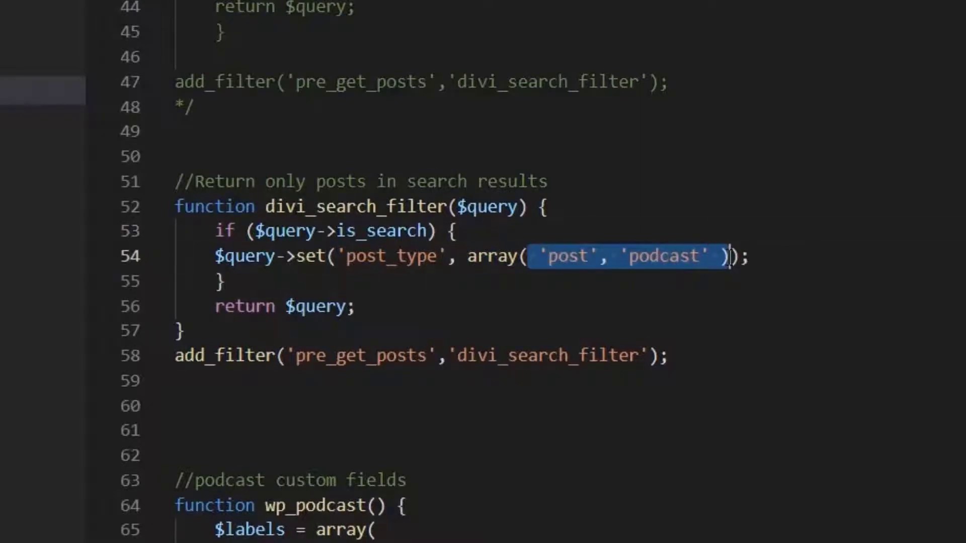
{"action": "double_click", "coordinate": [565, 257]}
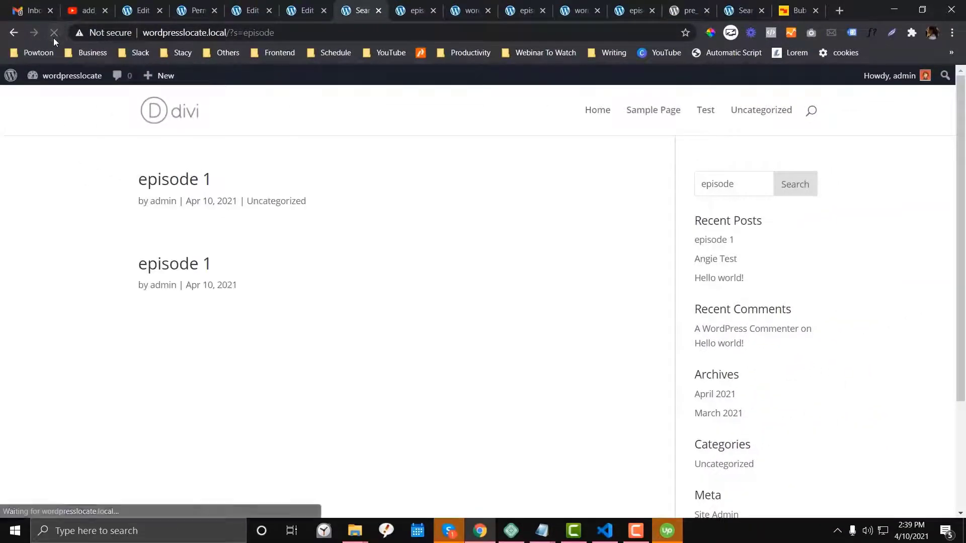
- Open each of the two "episode 1" search results in its own new tab
{"action": "right_click", "coordinate": [175, 179]}
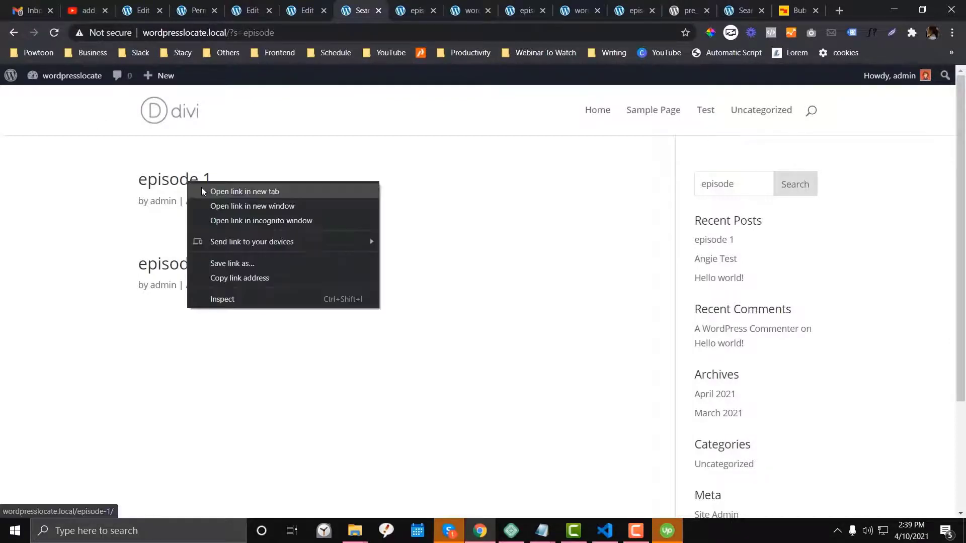
{"action": "left_click", "coordinate": [244, 191]}
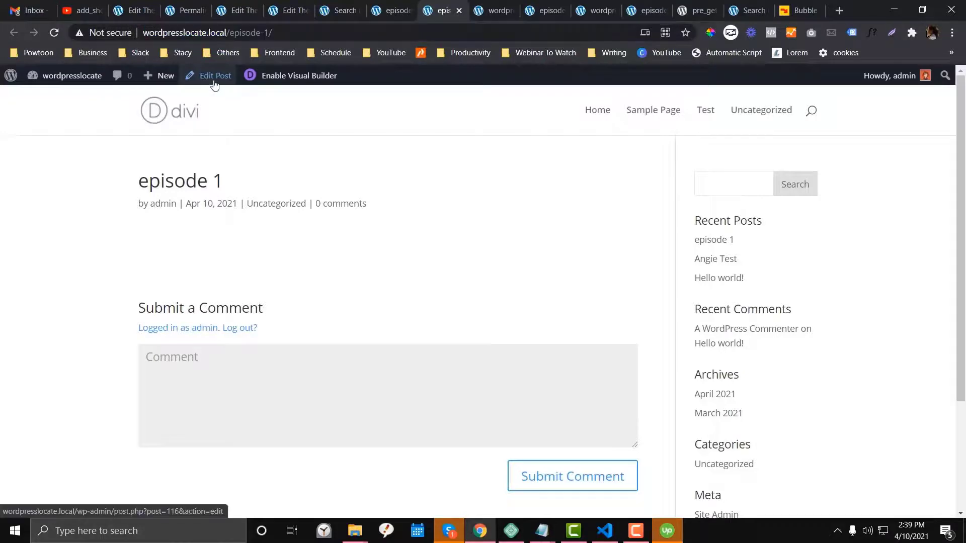
{"action": "right_click", "coordinate": [175, 262]}
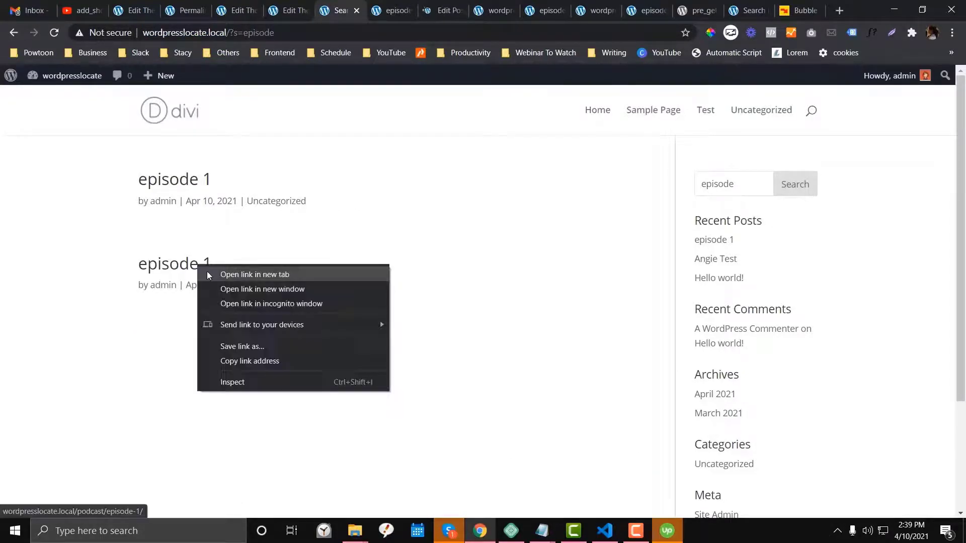
{"action": "left_click", "coordinate": [255, 274]}
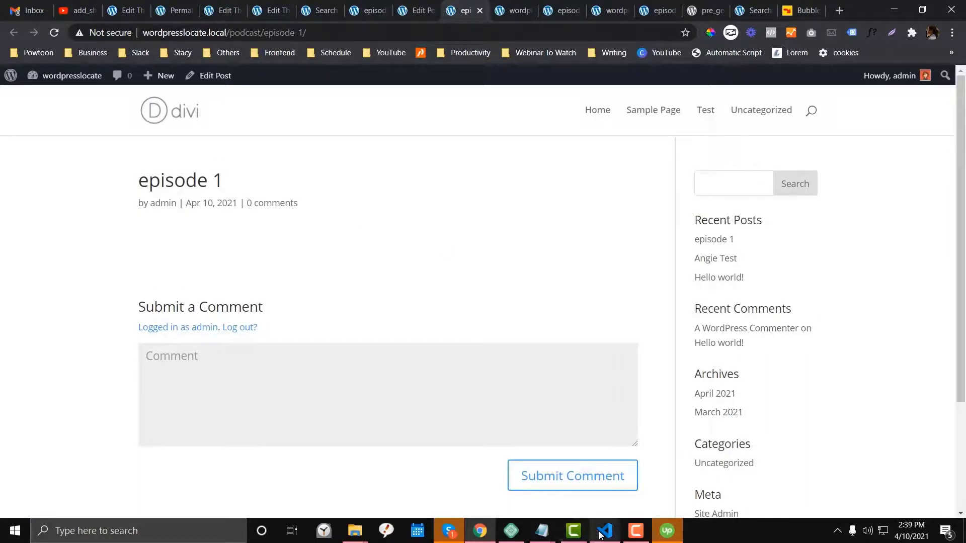
{"action": "mouse_move", "coordinate": [602, 531]}
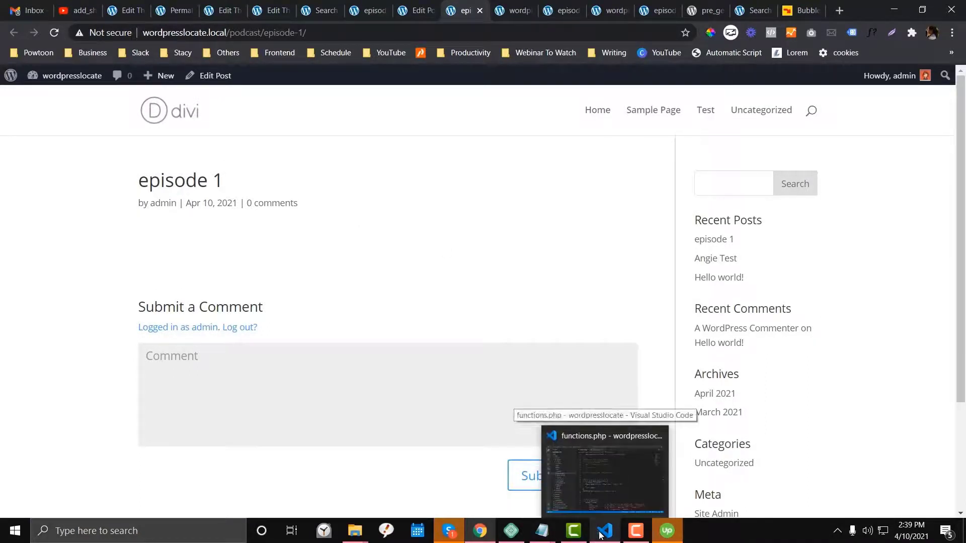